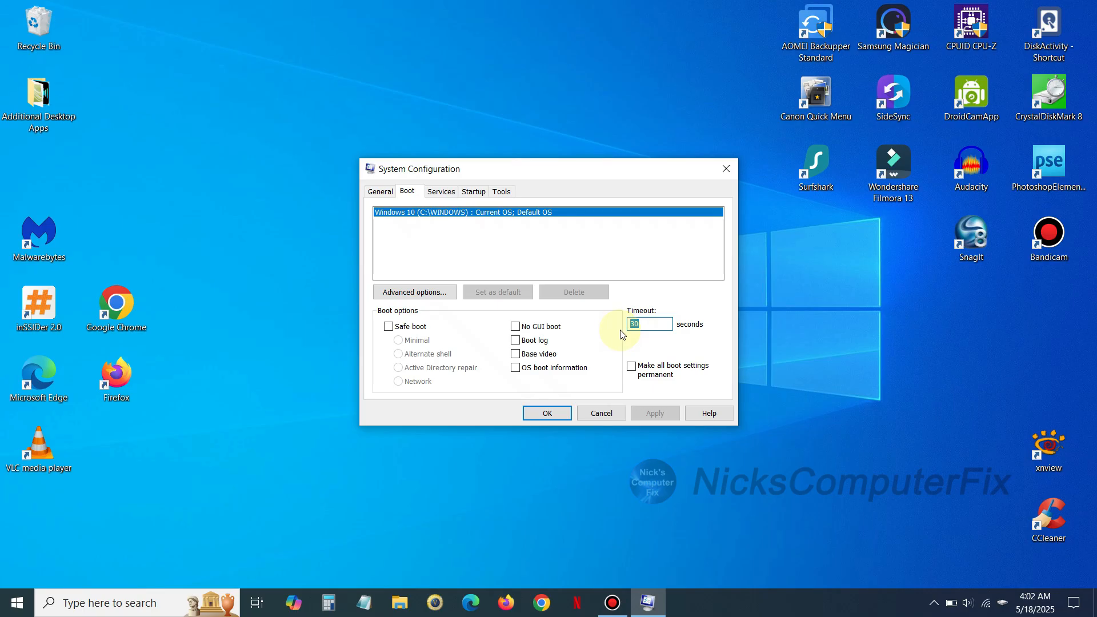
# Enter a boot menu timeout of 6 seconds in System Configuration.
pyautogui.write('6')
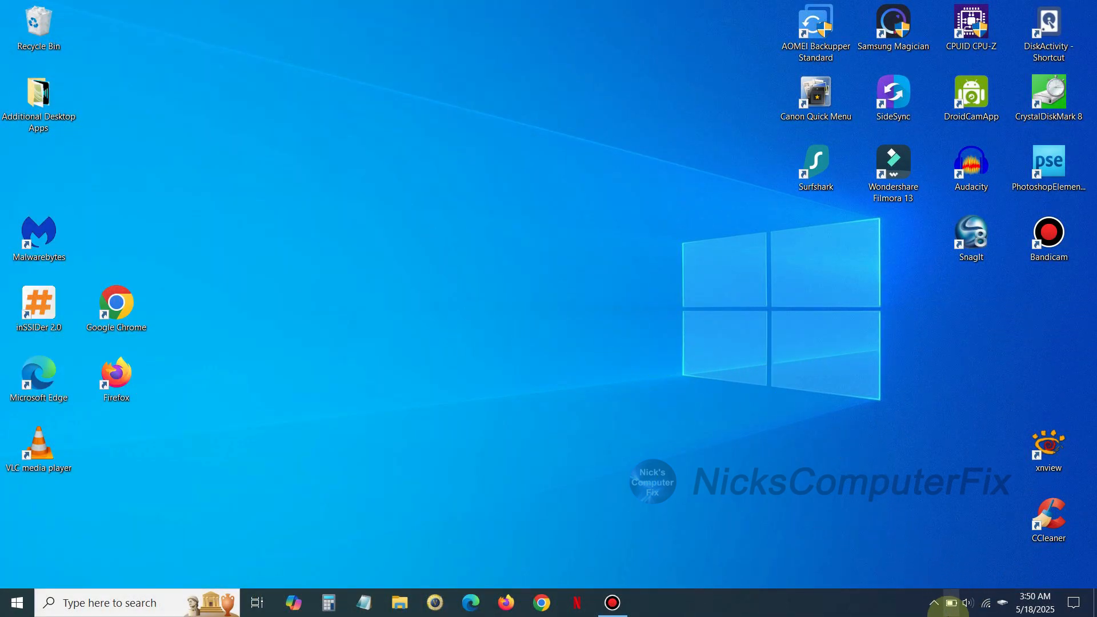
pyautogui.moveTo(953, 602)
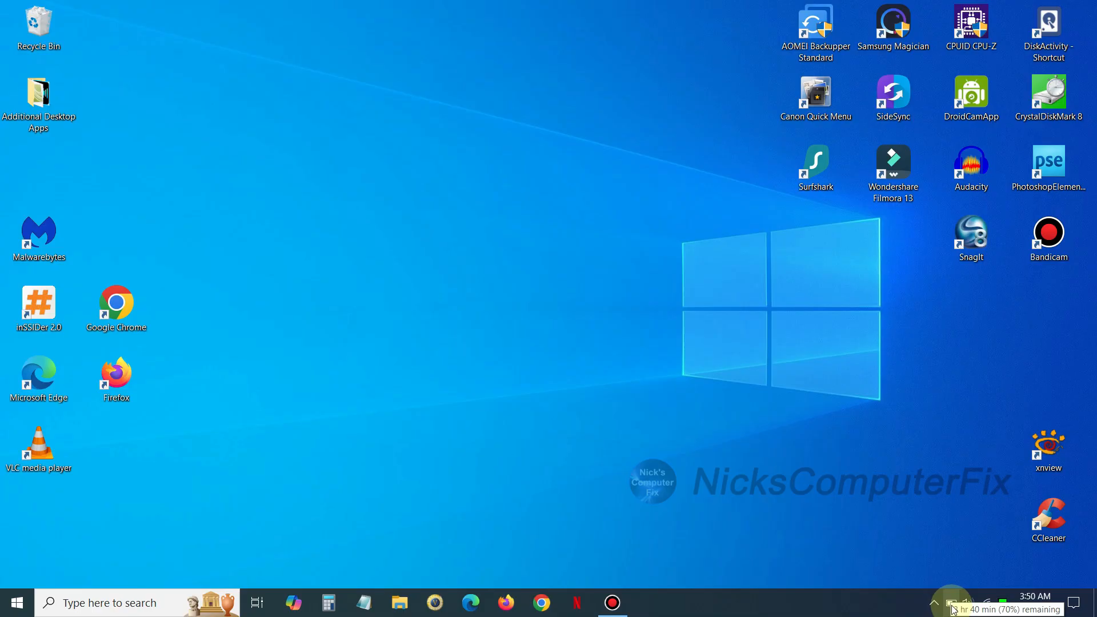
# Reach the Power & sleep page through the tray battery icon and Battery settings.
pyautogui.click(951, 602)
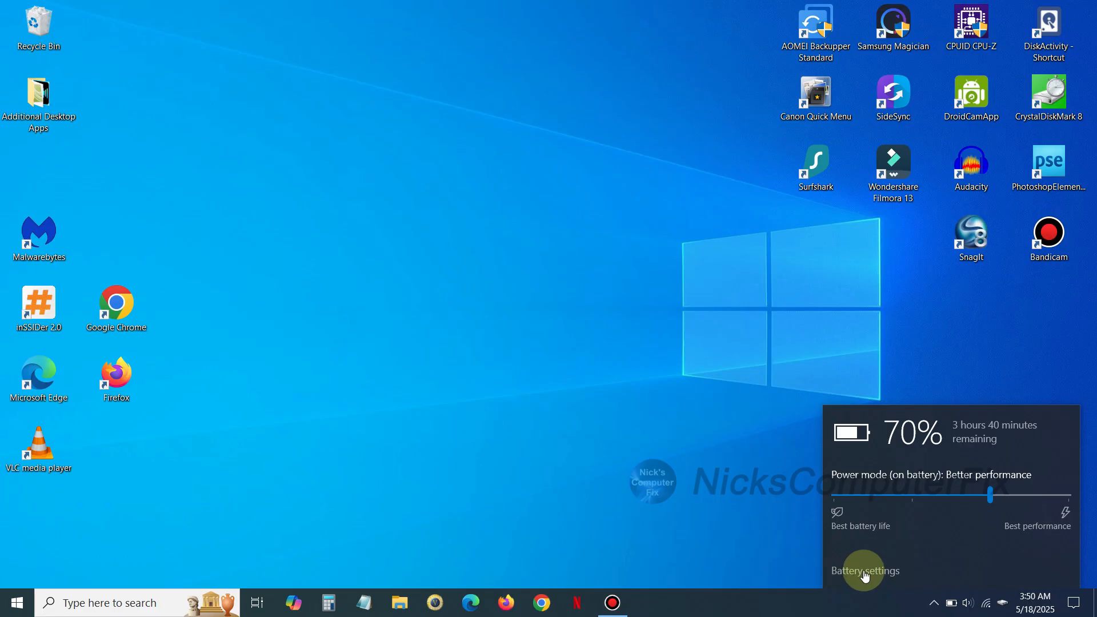
pyautogui.click(863, 570)
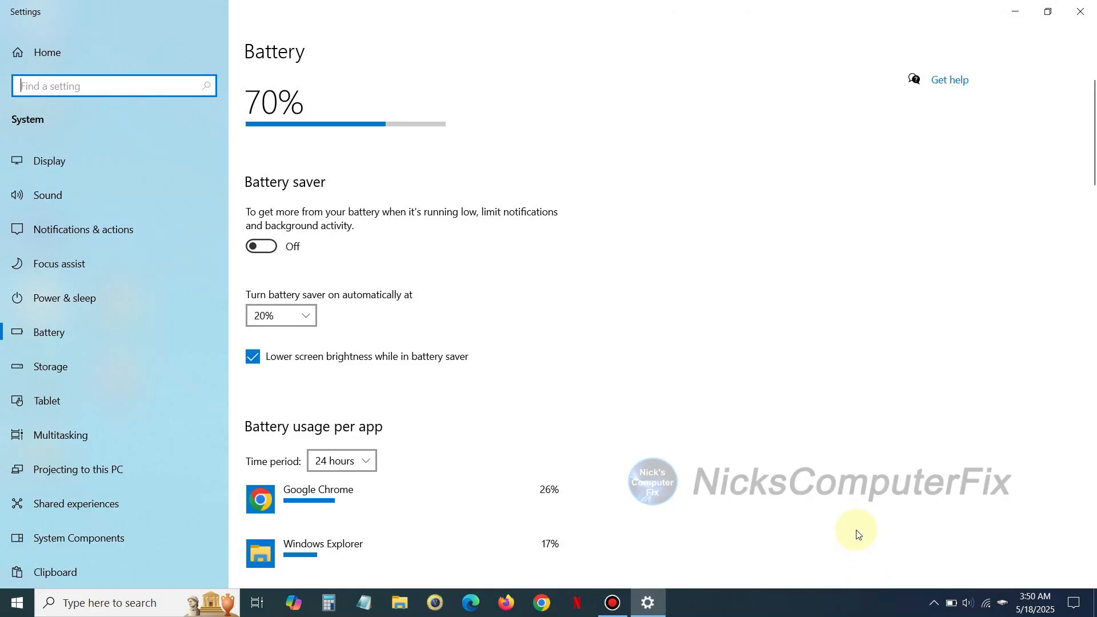
pyautogui.moveTo(87, 55)
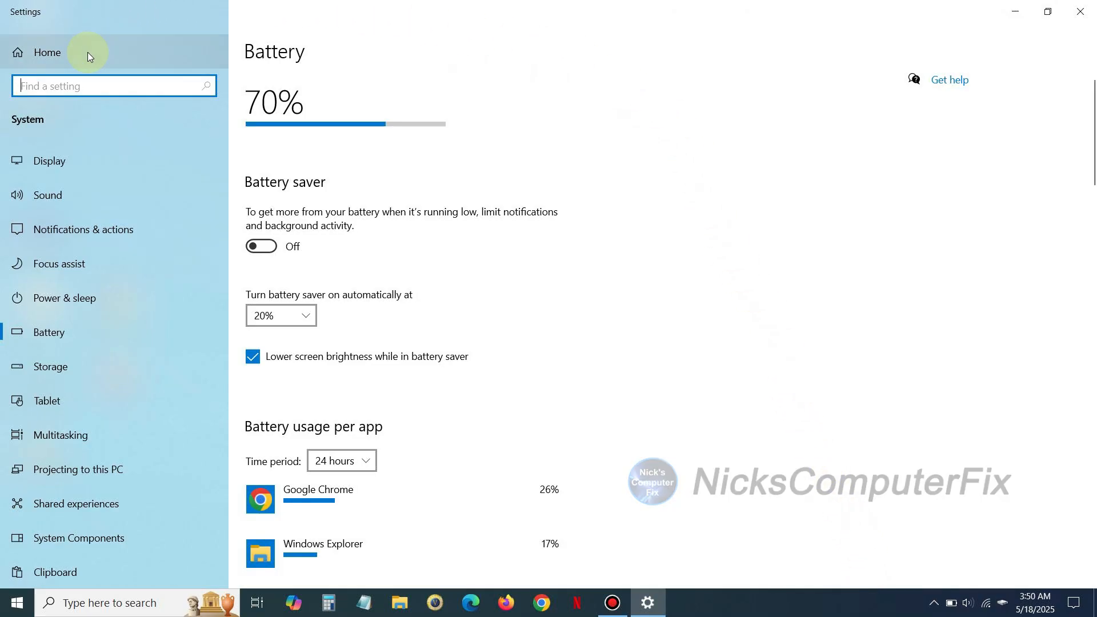
pyautogui.moveTo(81, 299)
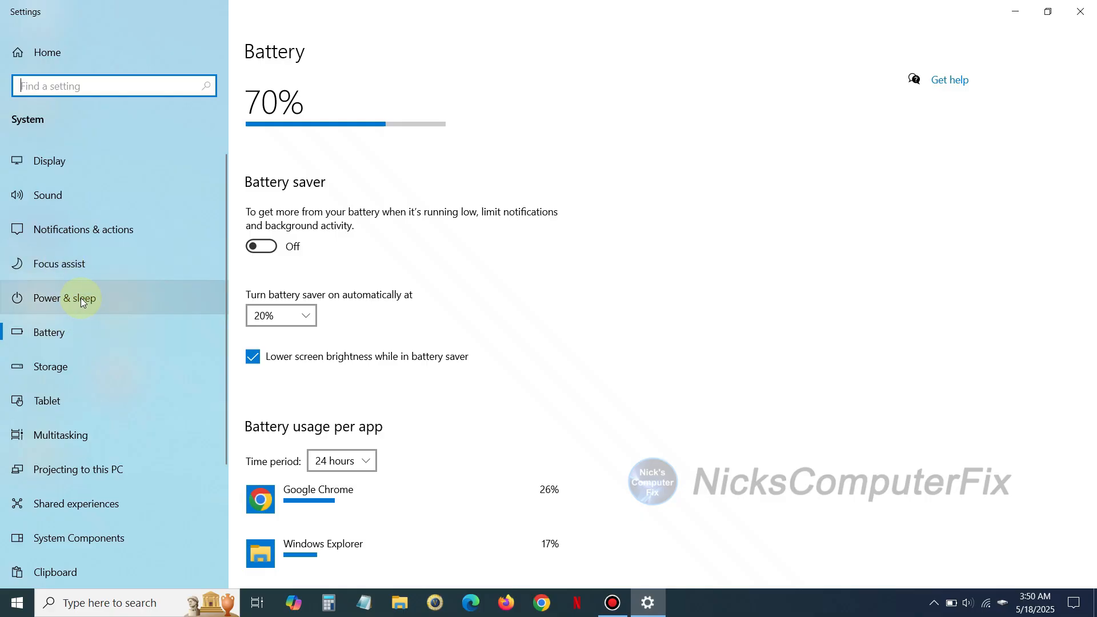
pyautogui.click(58, 296)
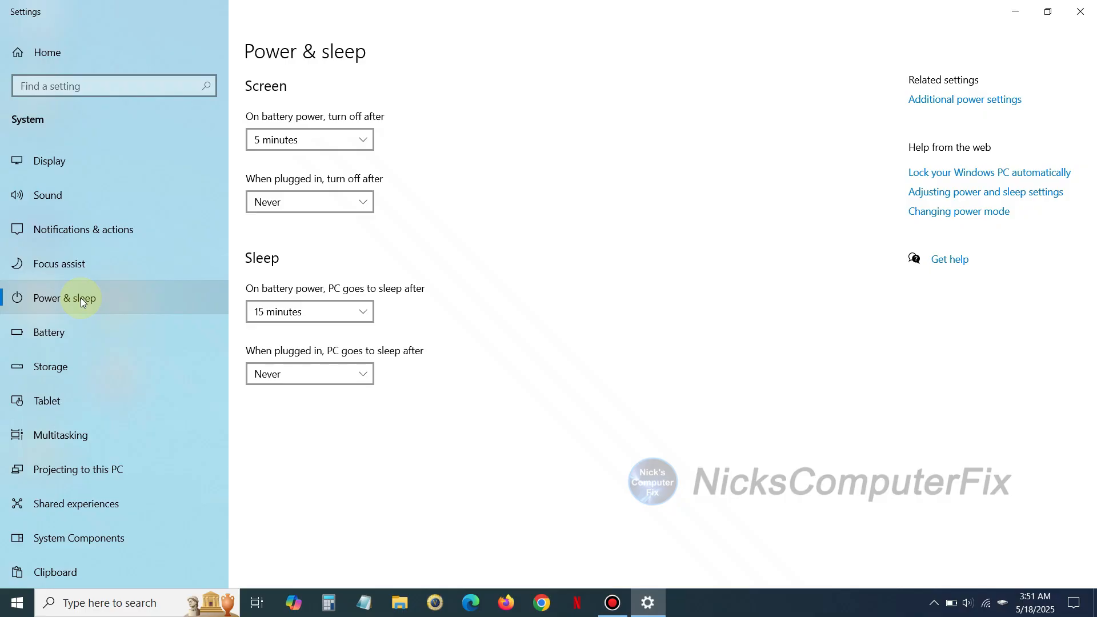
pyautogui.moveTo(172, 230)
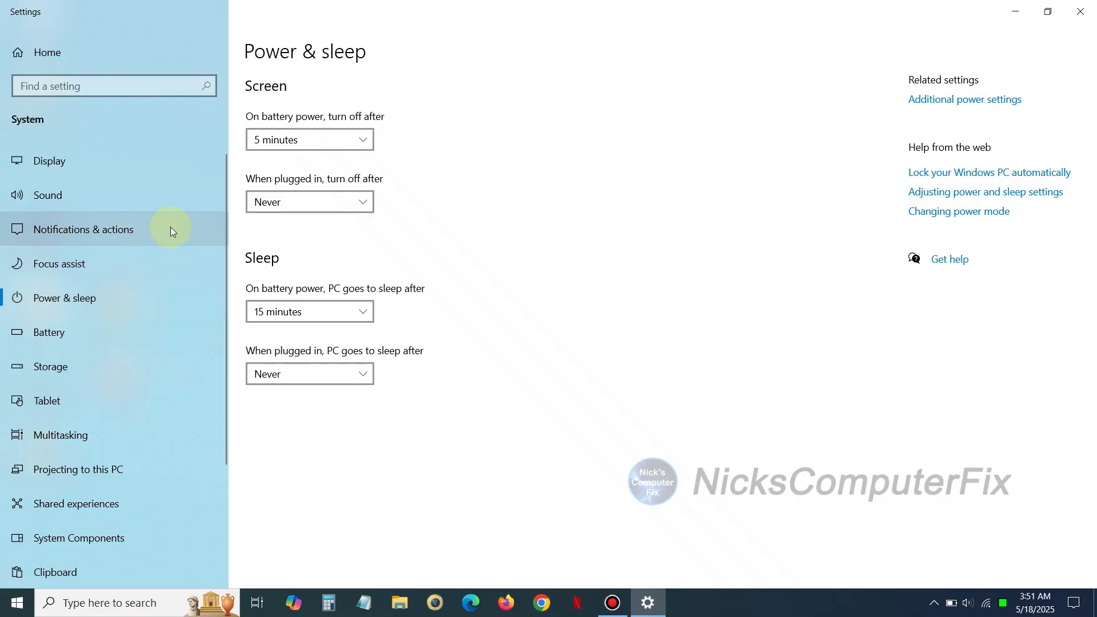
pyautogui.moveTo(954, 117)
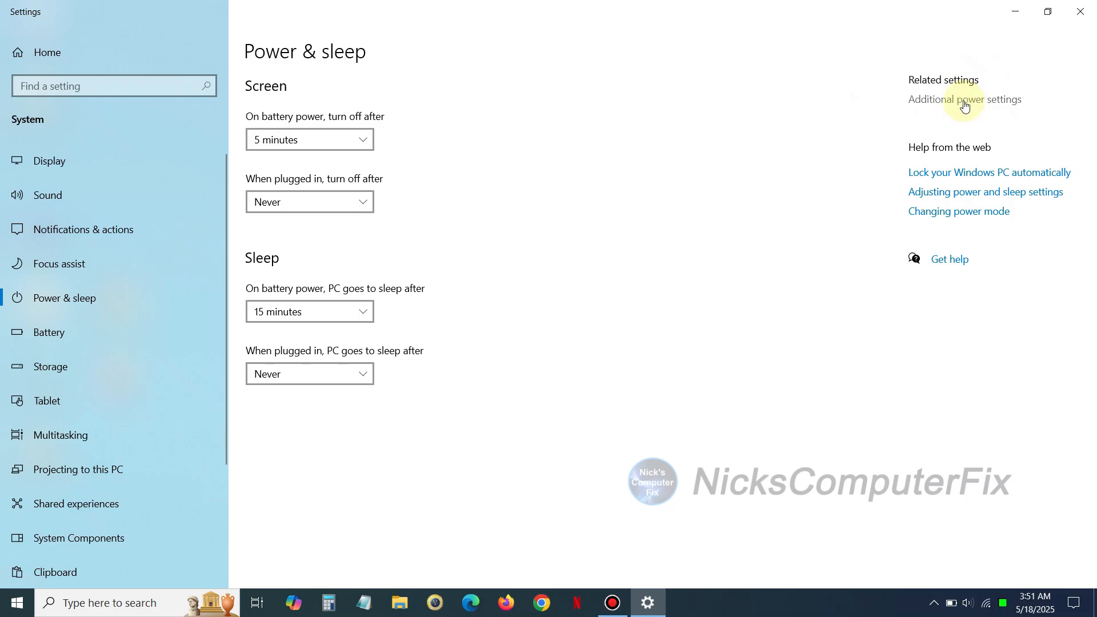
# Activate the High performance plan under Additional power settings, then close Power Options.
pyautogui.click(964, 99)
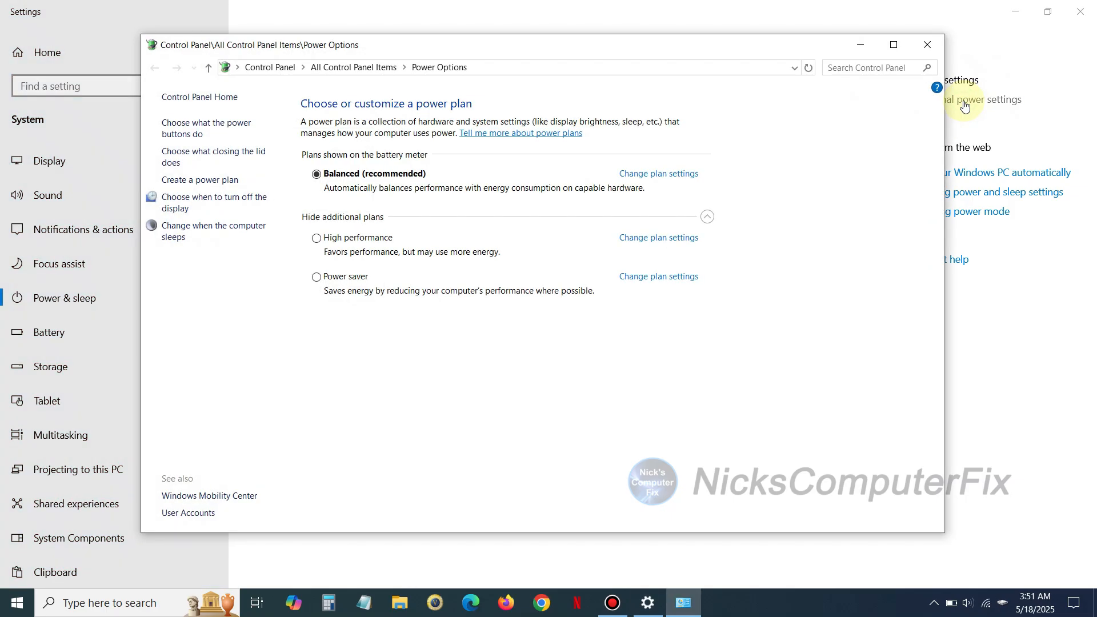
pyautogui.moveTo(884, 106)
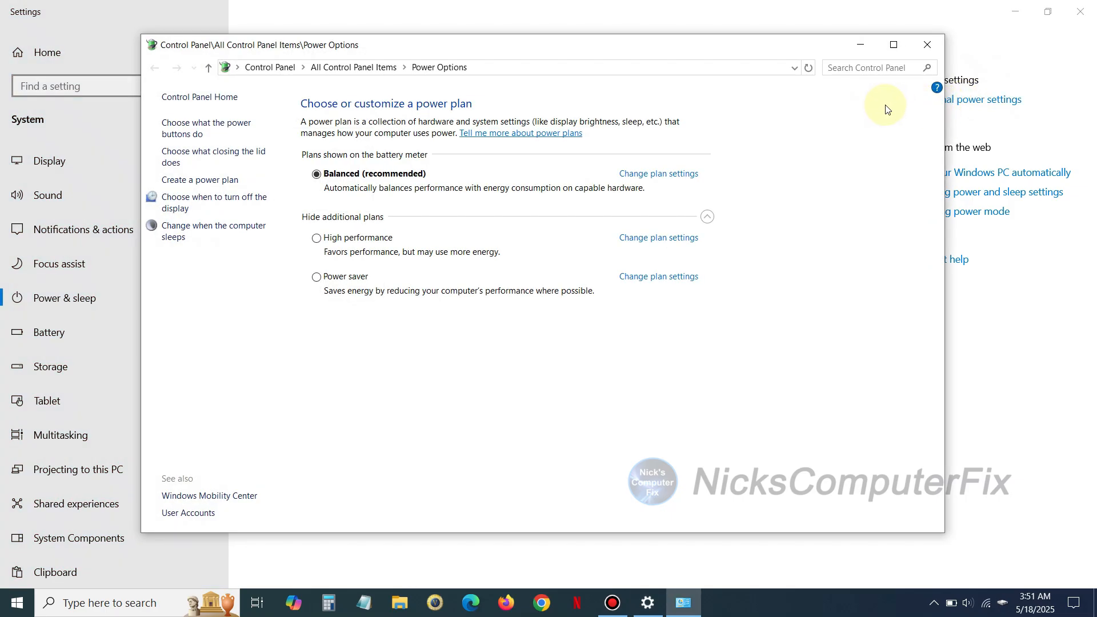
pyautogui.moveTo(349, 183)
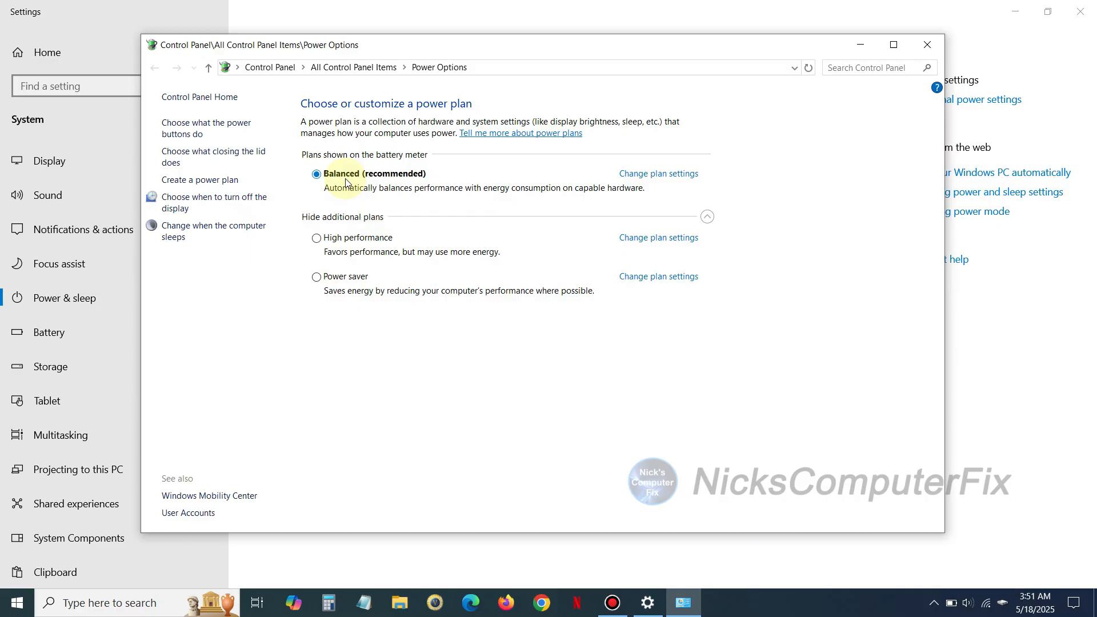
pyautogui.moveTo(339, 287)
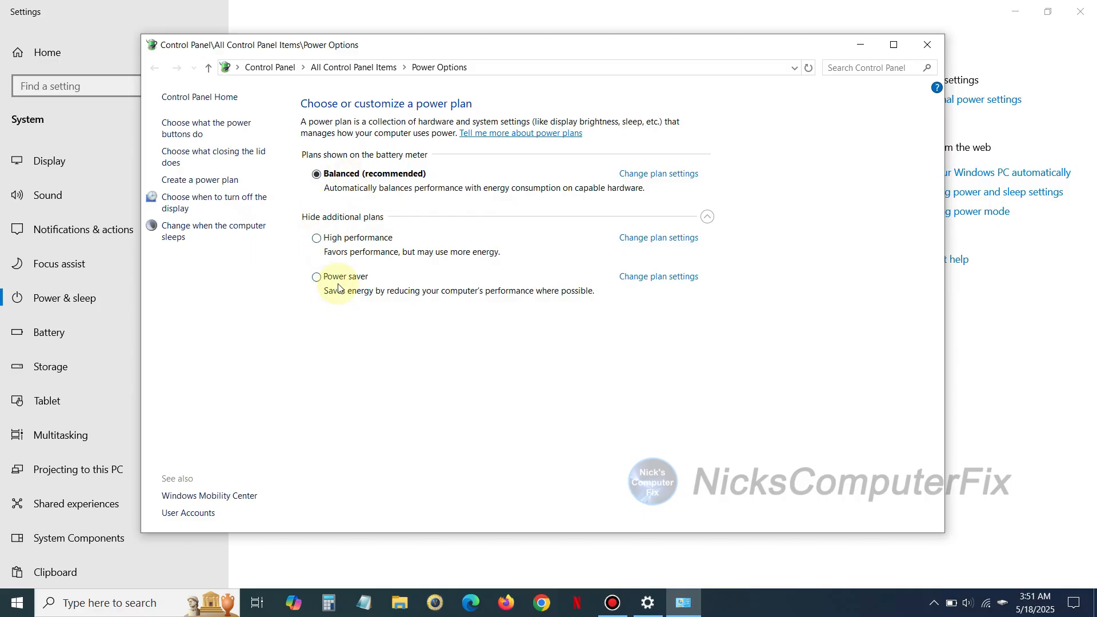
pyautogui.moveTo(325, 283)
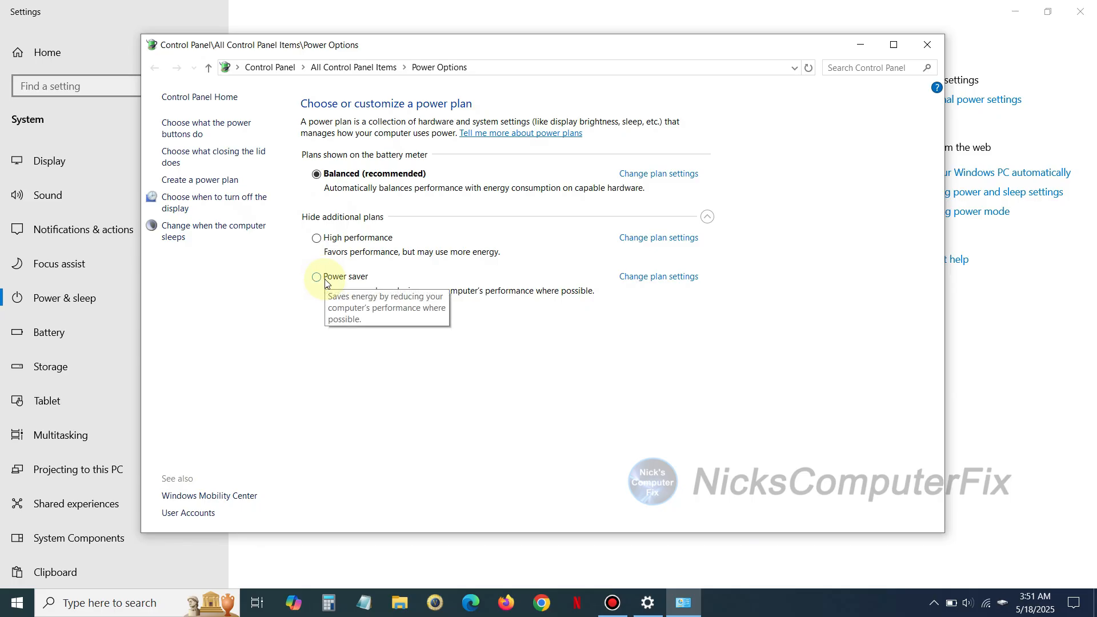
pyautogui.moveTo(376, 228)
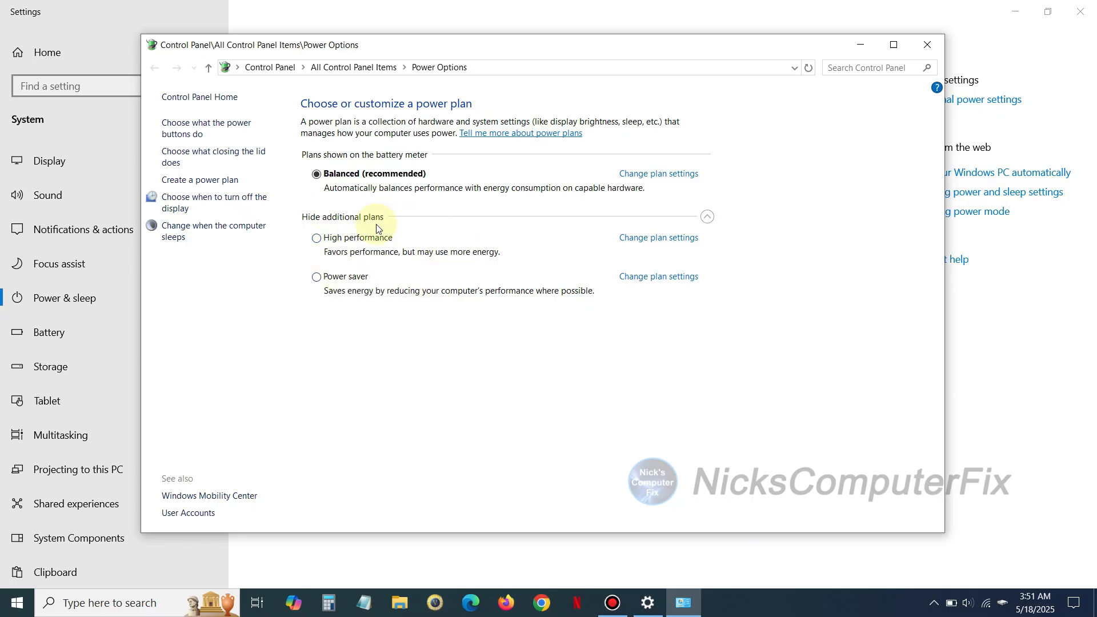
pyautogui.click(339, 217)
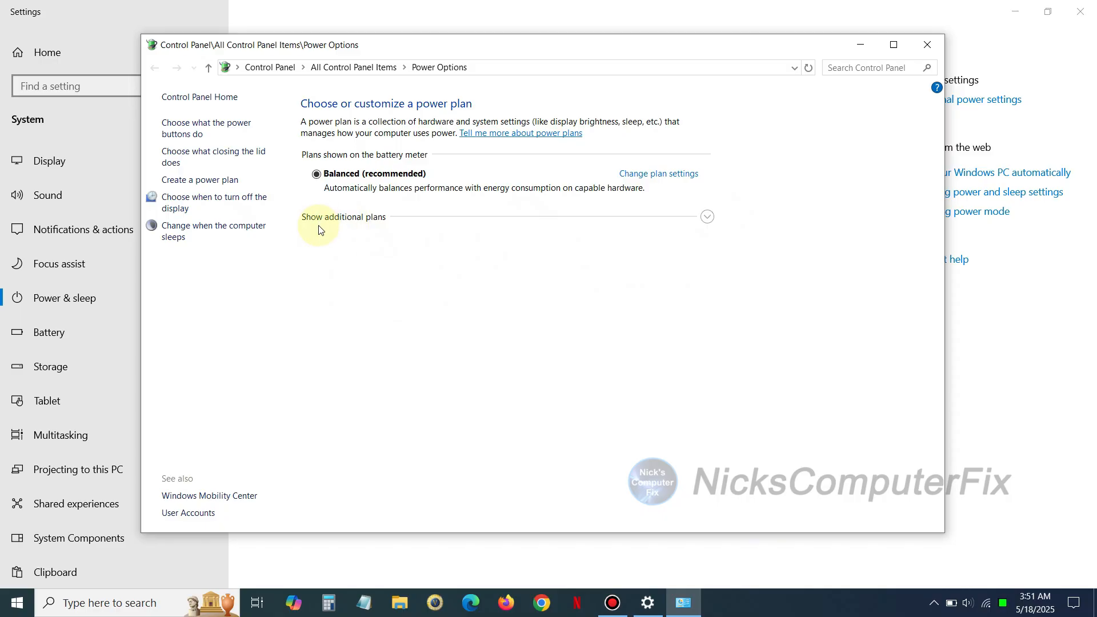
pyautogui.moveTo(707, 216)
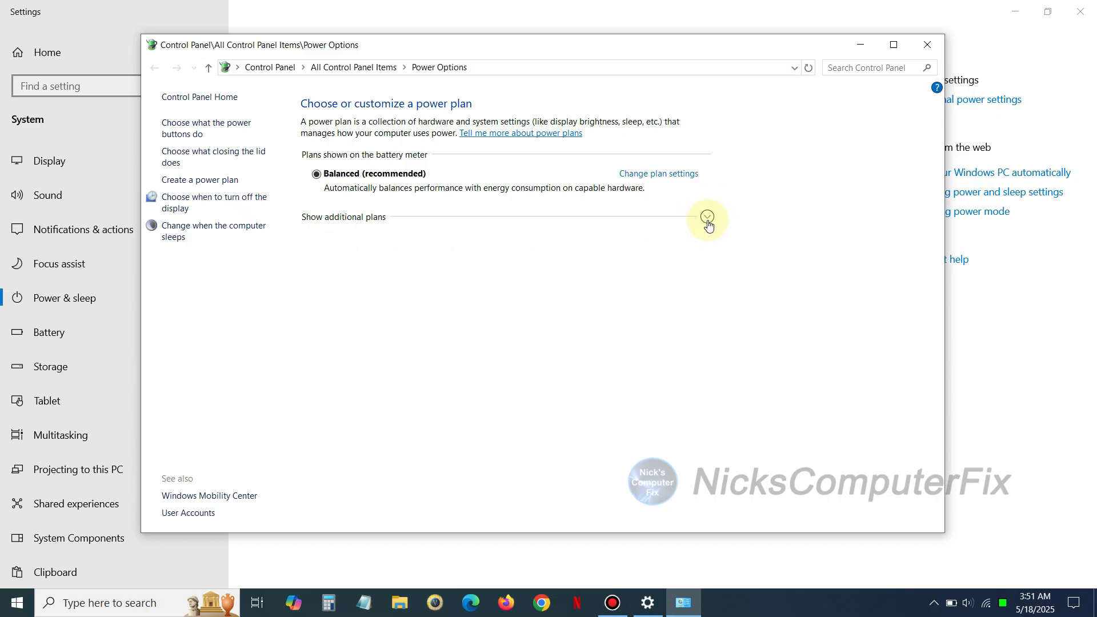
pyautogui.click(707, 216)
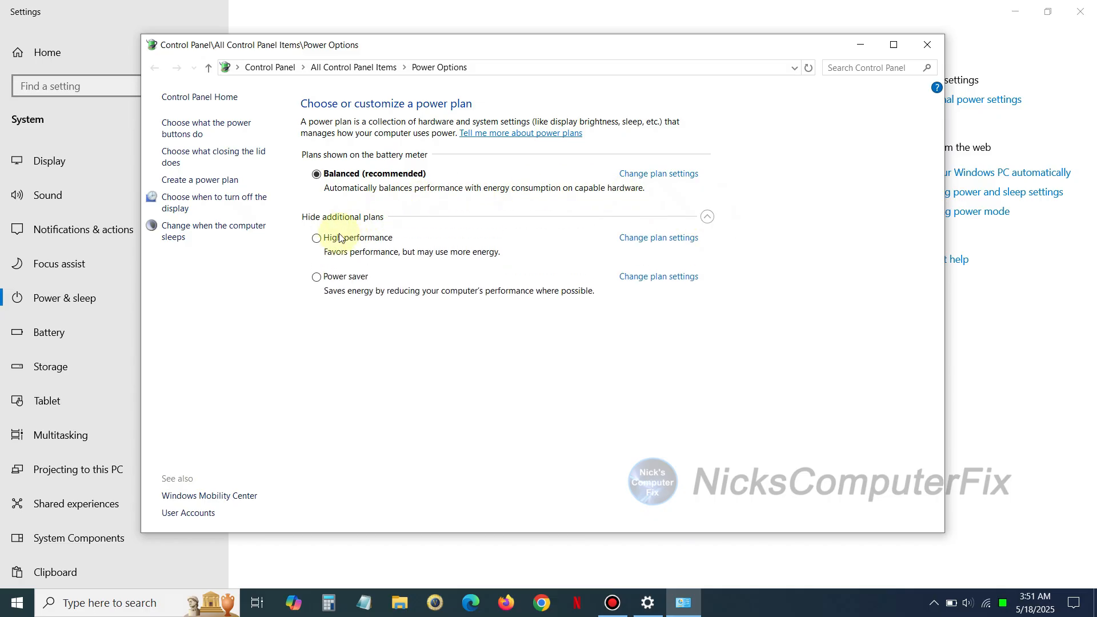
pyautogui.click(316, 238)
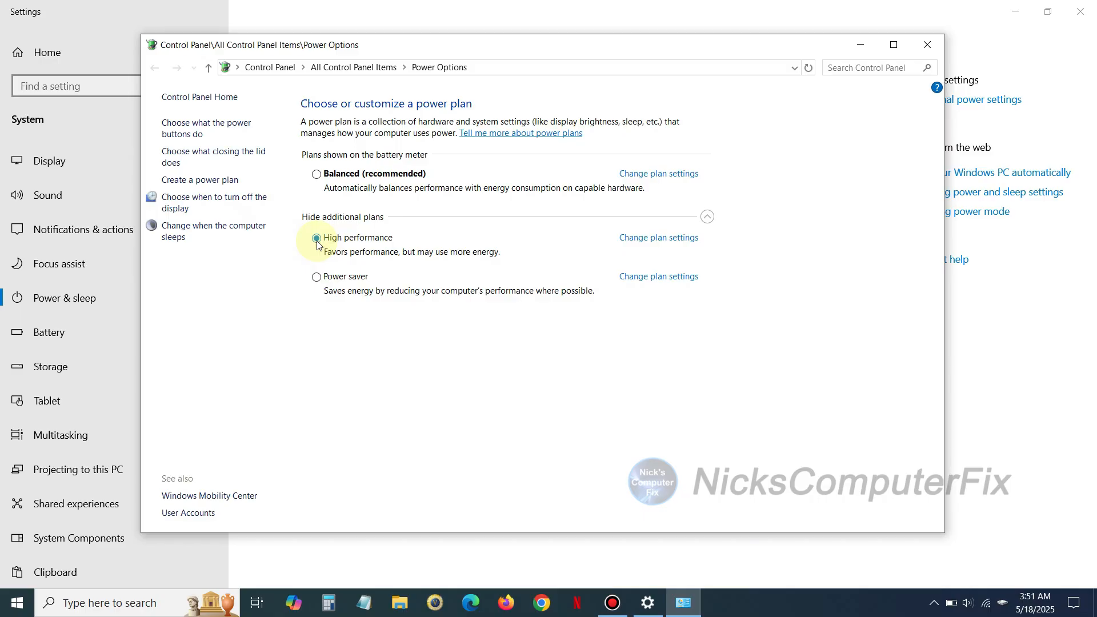
pyautogui.click(316, 237)
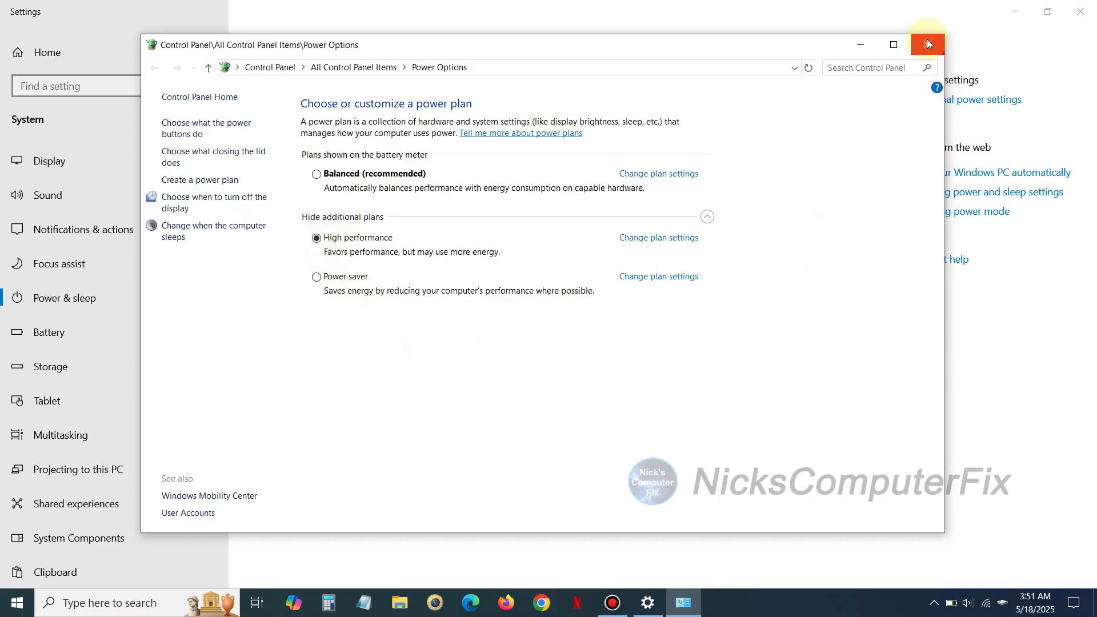
pyautogui.click(926, 44)
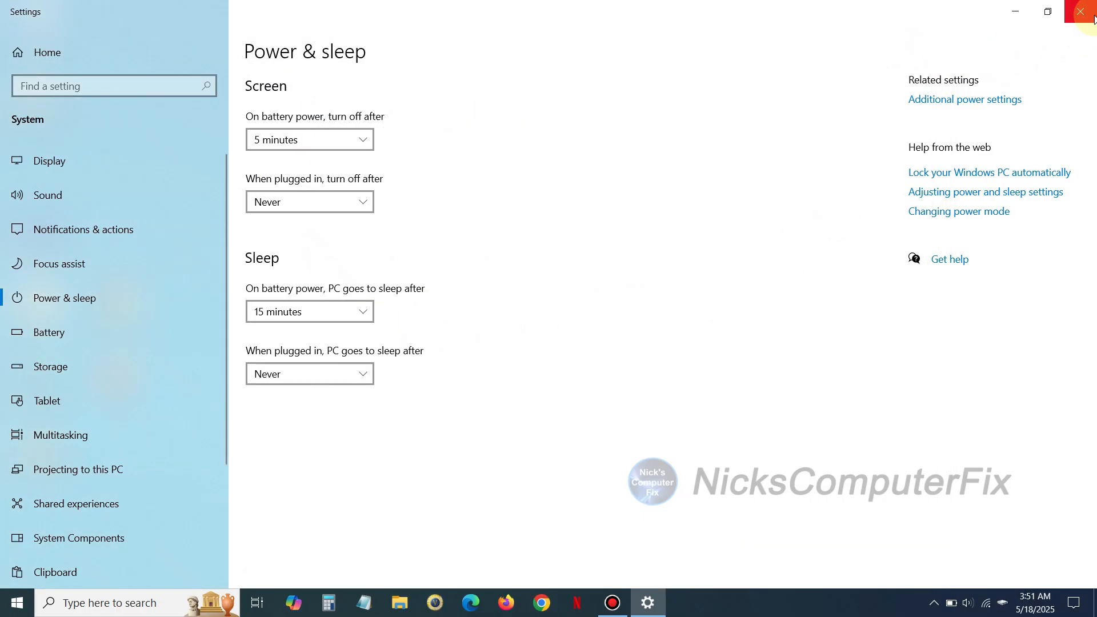
# Close Settings and open System > About from the Start button's quick-access menu.
pyautogui.click(1079, 11)
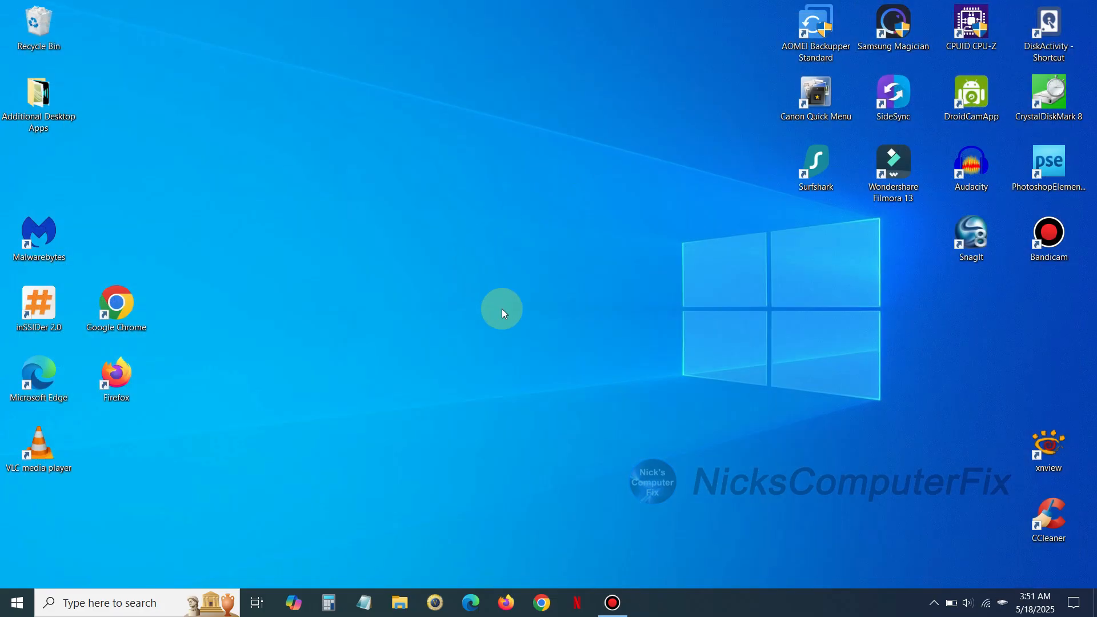
pyautogui.moveTo(521, 311)
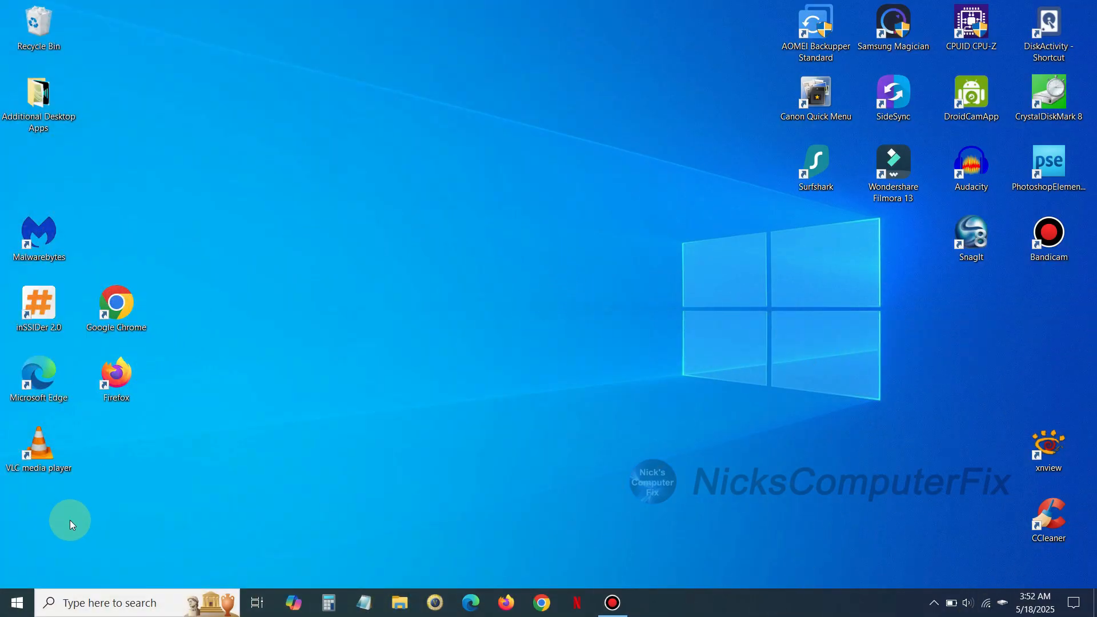
pyautogui.moveTo(14, 602)
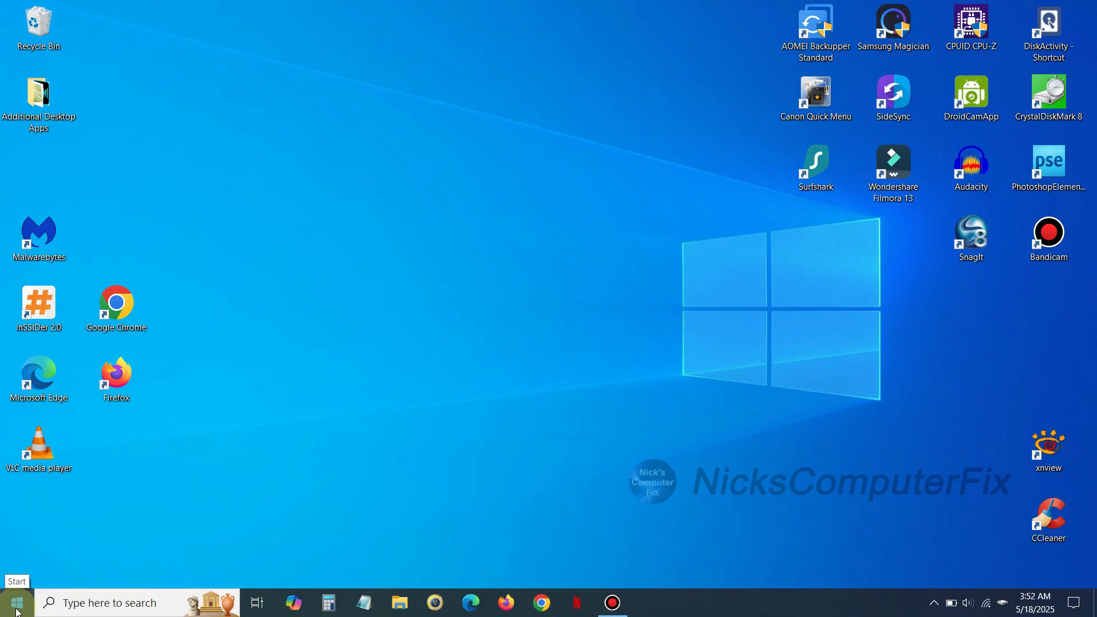
pyautogui.rightClick(14, 602)
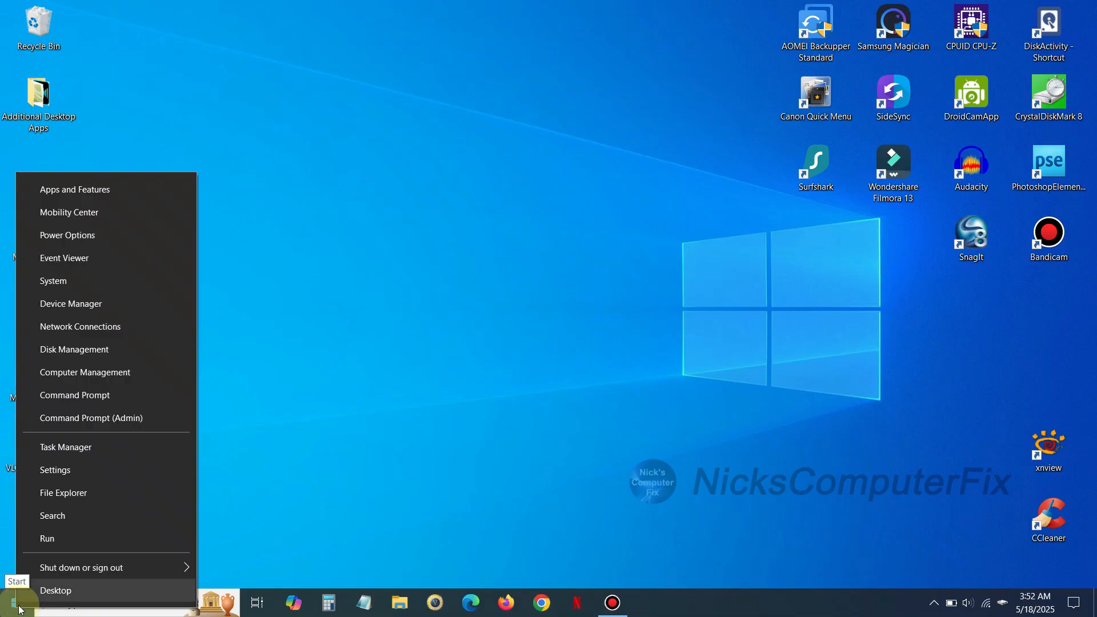
pyautogui.moveTo(70, 281)
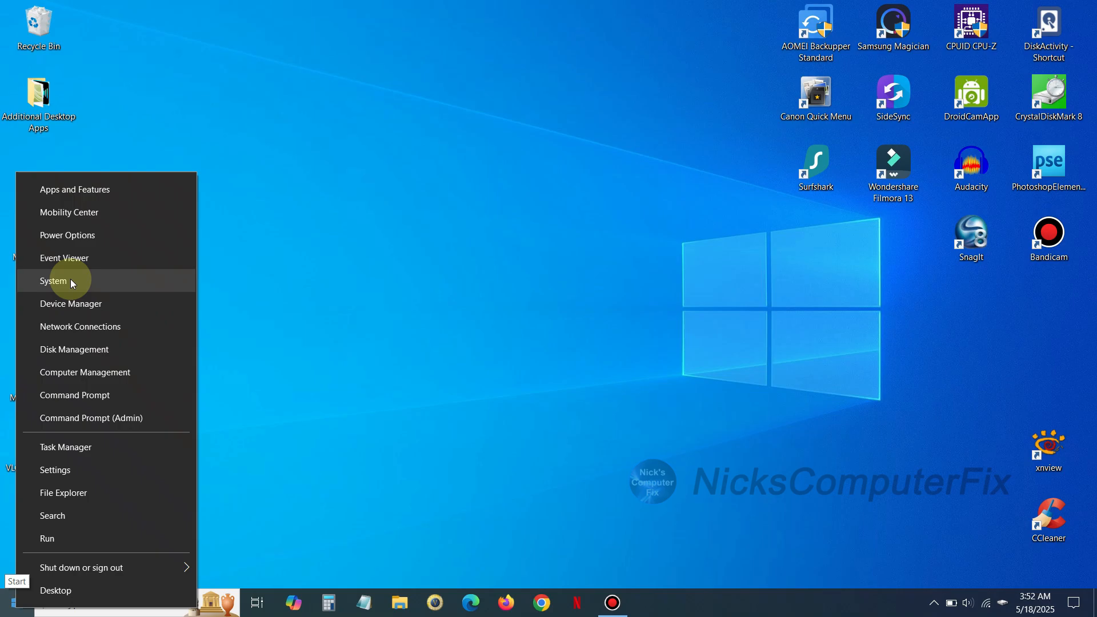
pyautogui.click(53, 281)
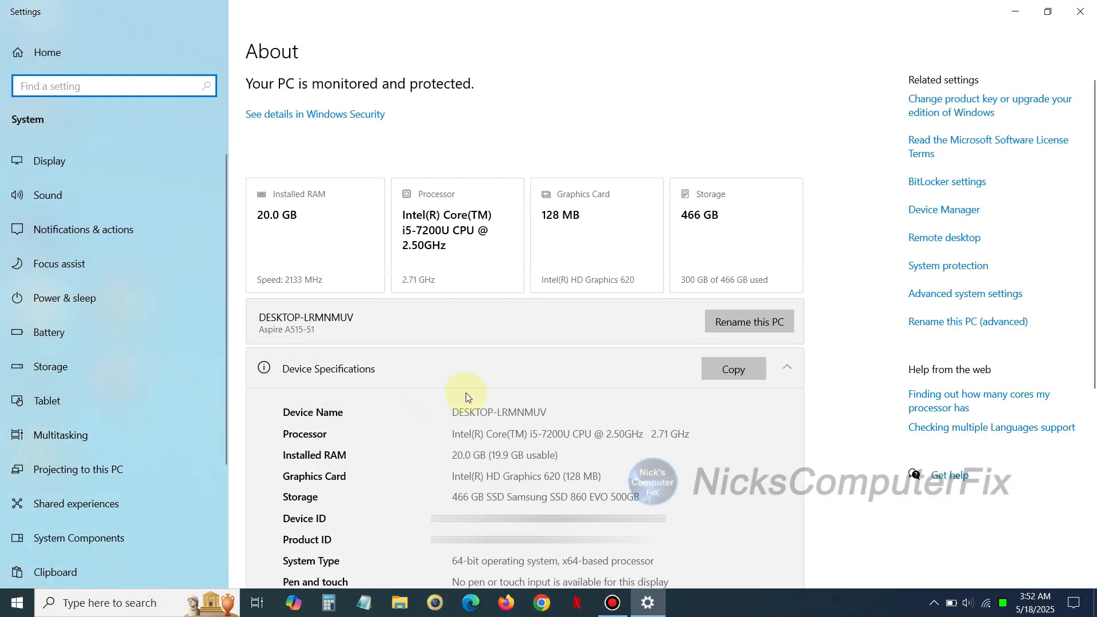
pyautogui.moveTo(538, 348)
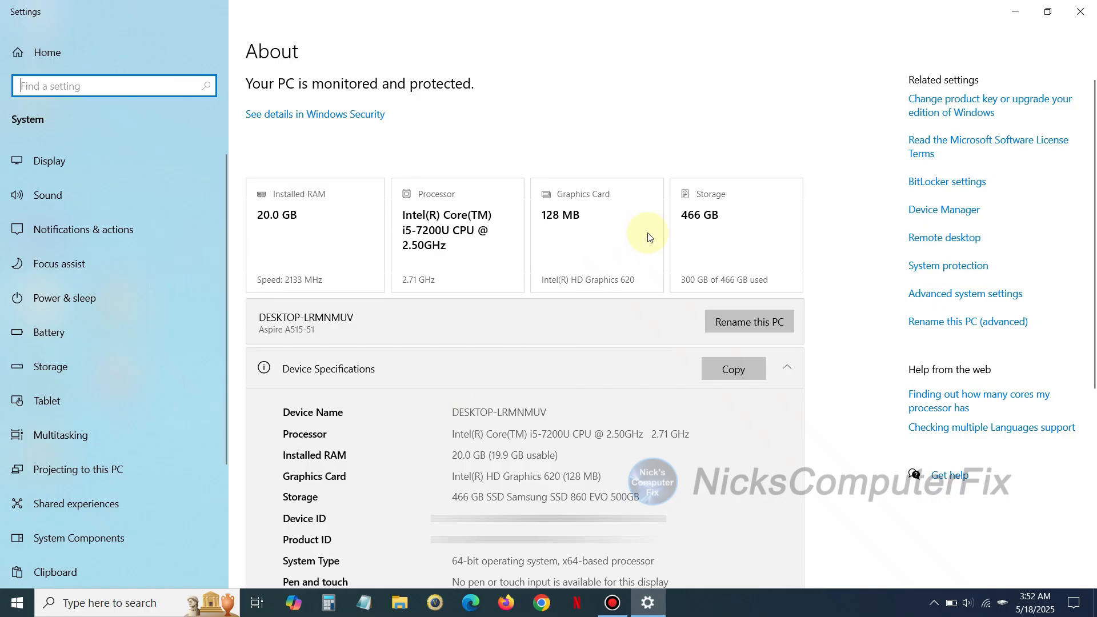
pyautogui.moveTo(953, 329)
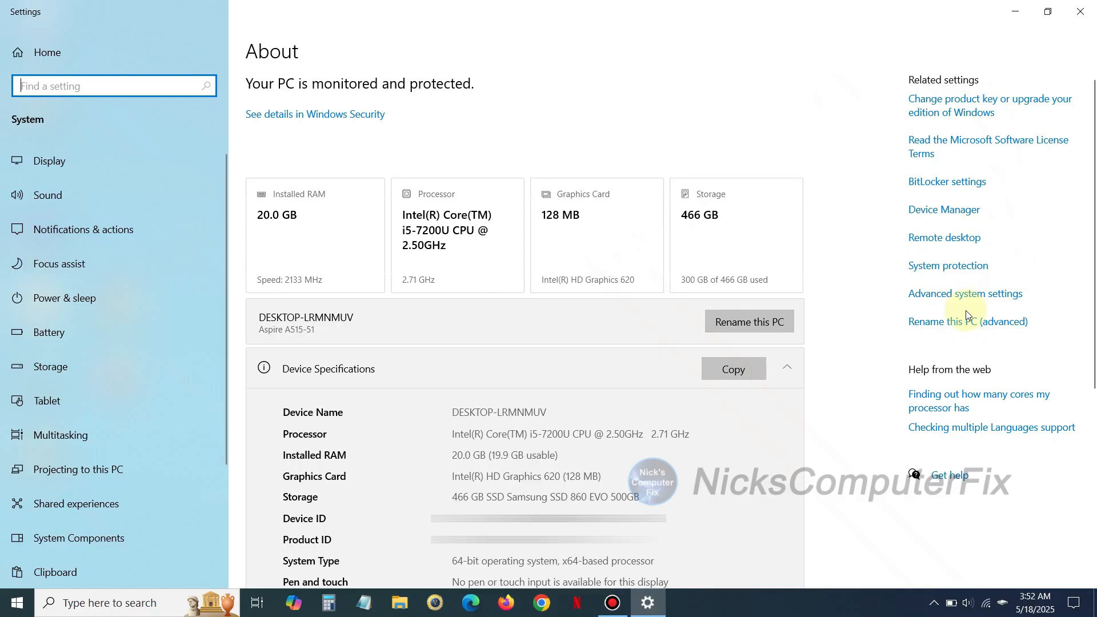
# Open Performance Options from Advanced system settings and choose Adjust for best performance.
pyautogui.click(964, 293)
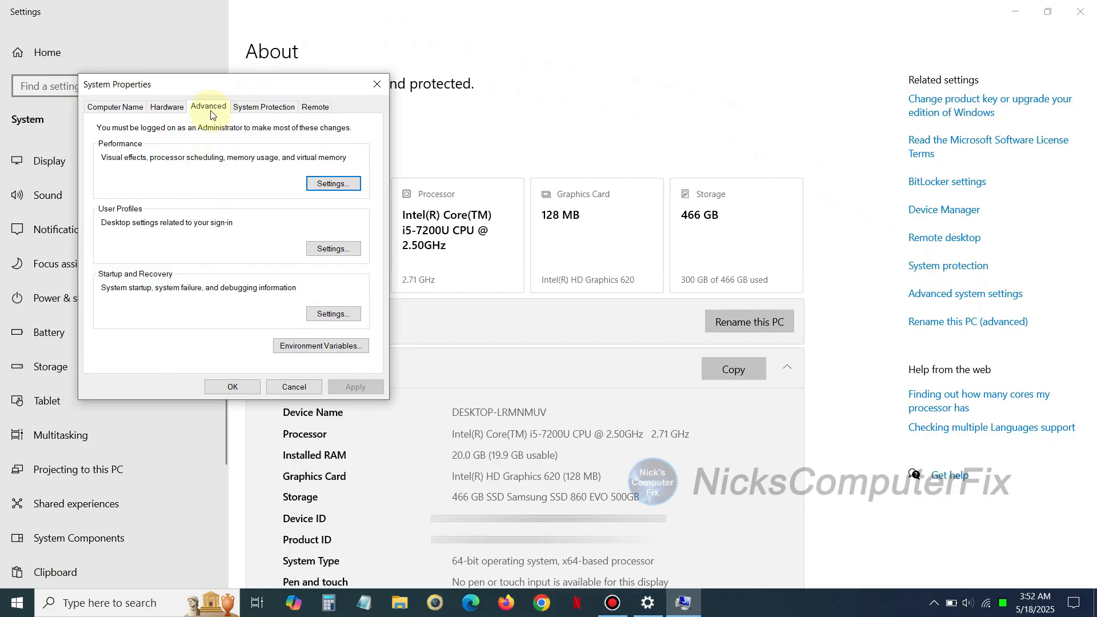
pyautogui.moveTo(139, 157)
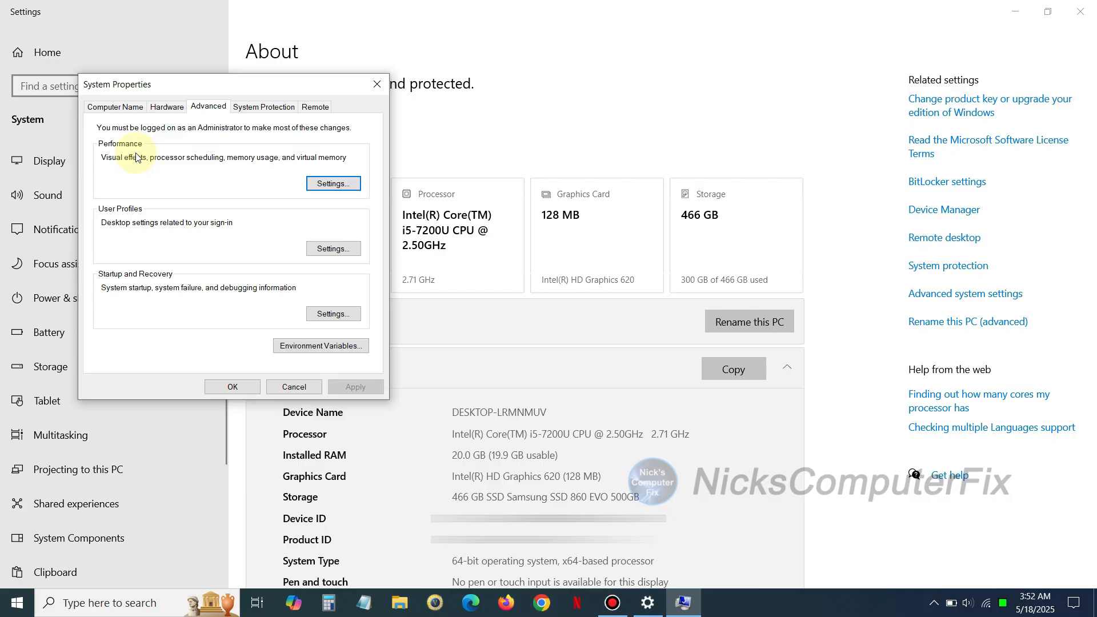
pyautogui.moveTo(333, 182)
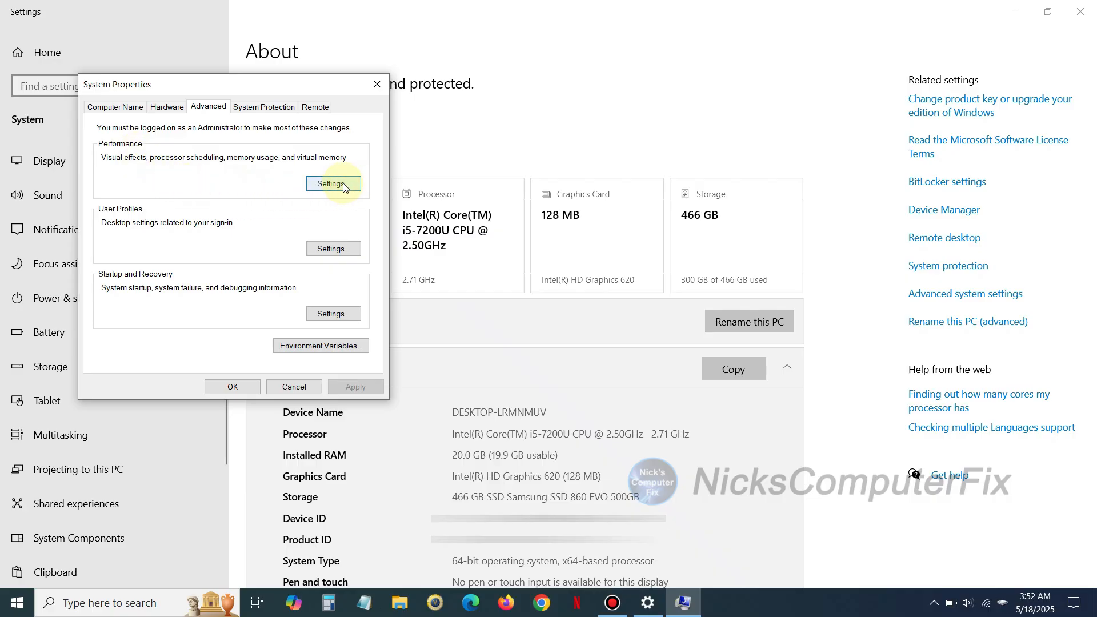
pyautogui.click(333, 183)
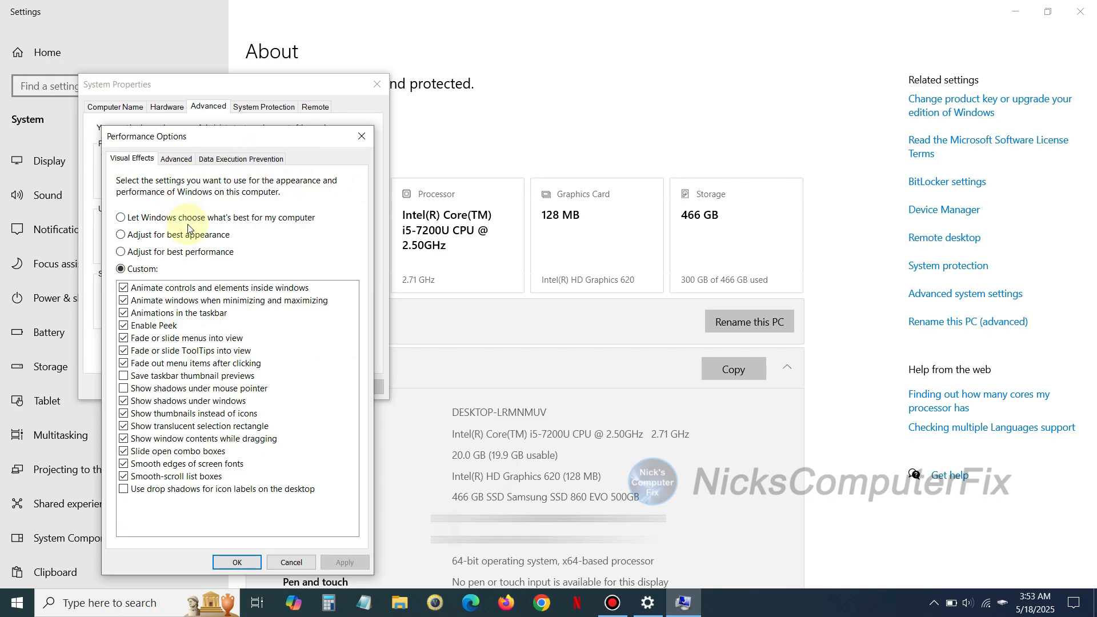
pyautogui.moveTo(193, 228)
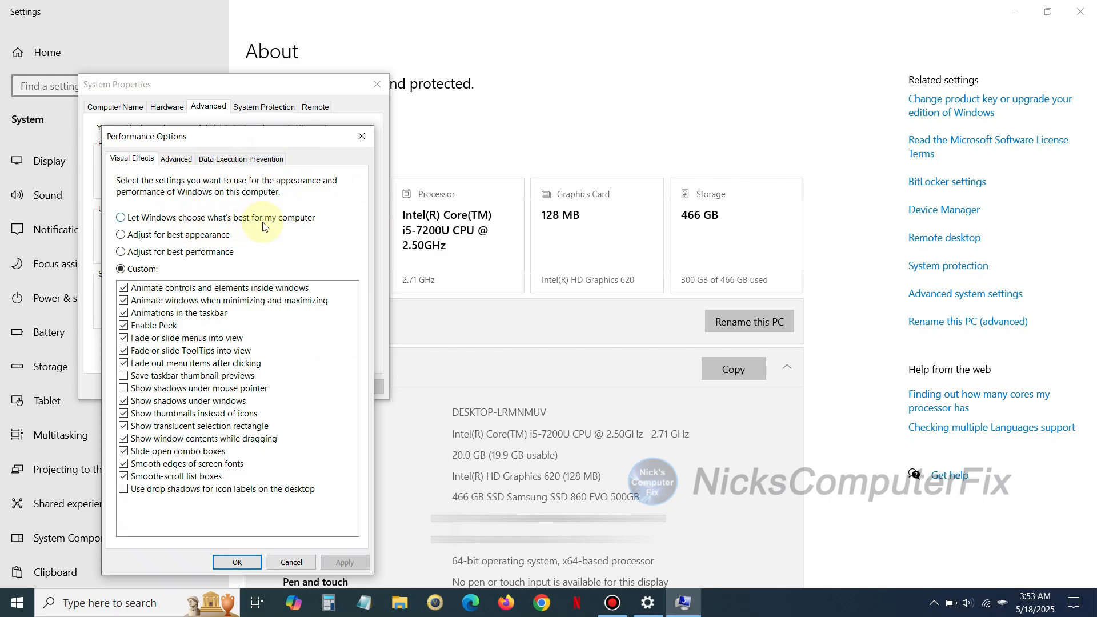
pyautogui.moveTo(212, 242)
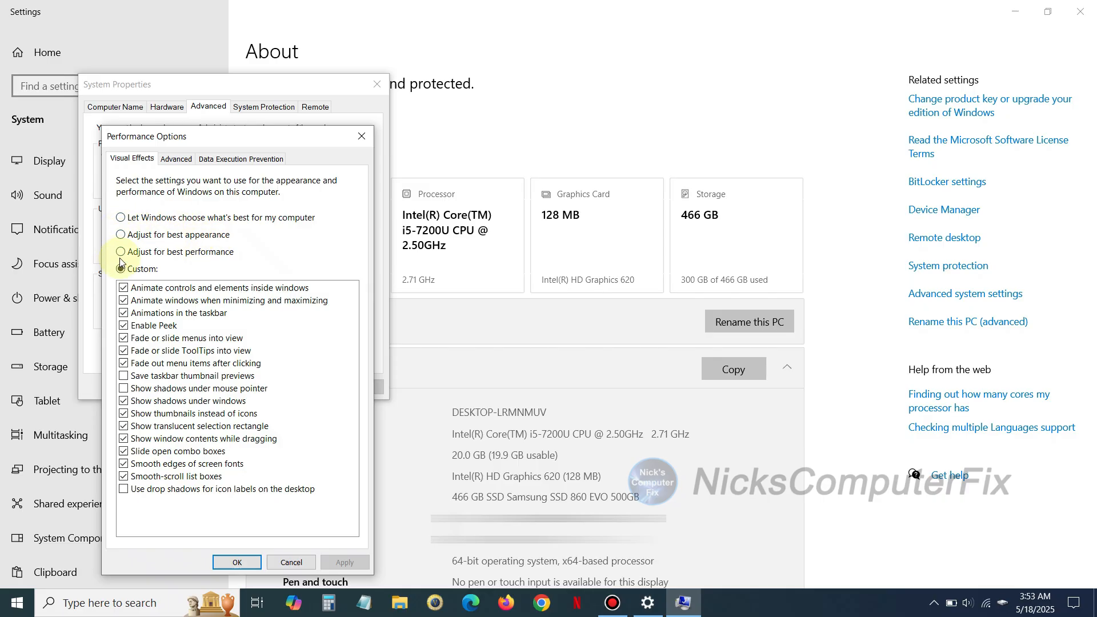
pyautogui.click(122, 251)
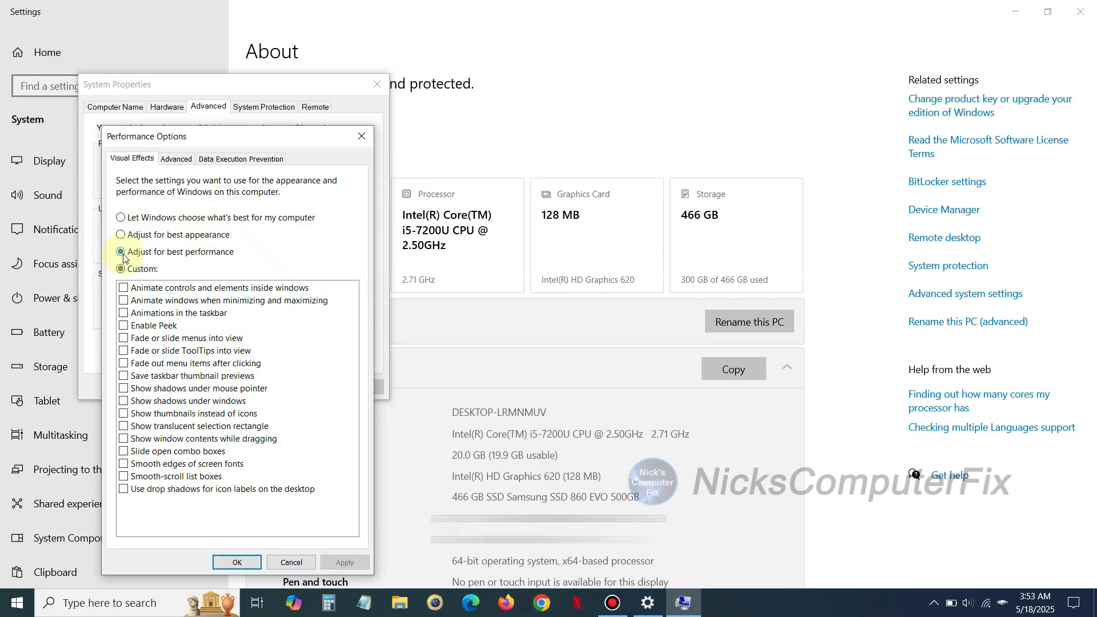
pyautogui.click(122, 251)
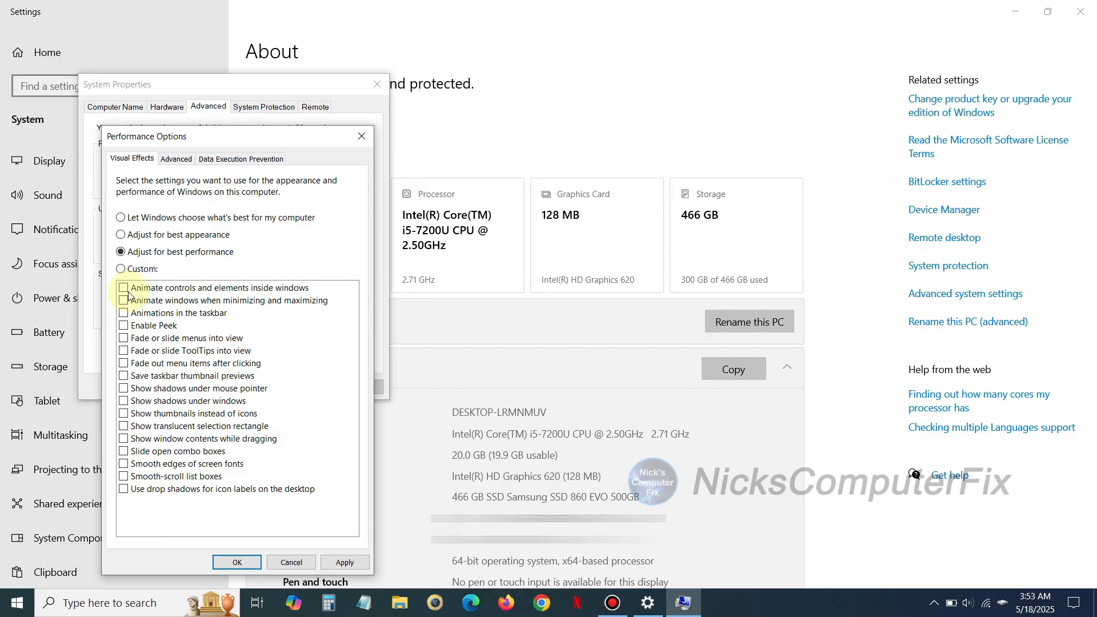
# Adjust the animation and Peek visual effect checkboxes, then confirm both dialogs with OK.
pyautogui.click(124, 287)
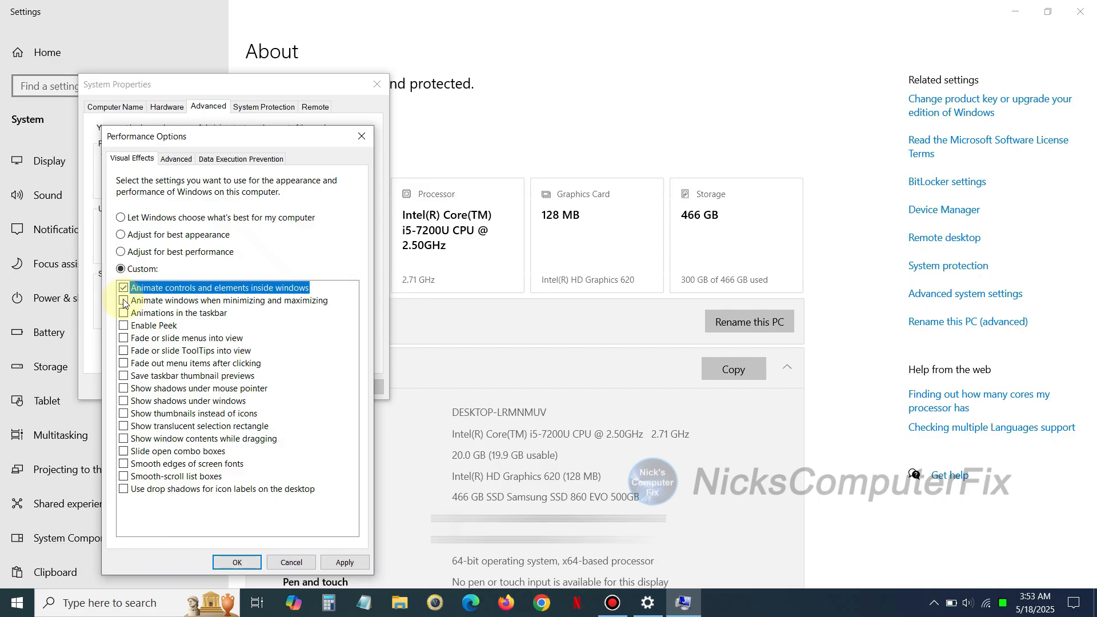
pyautogui.click(124, 325)
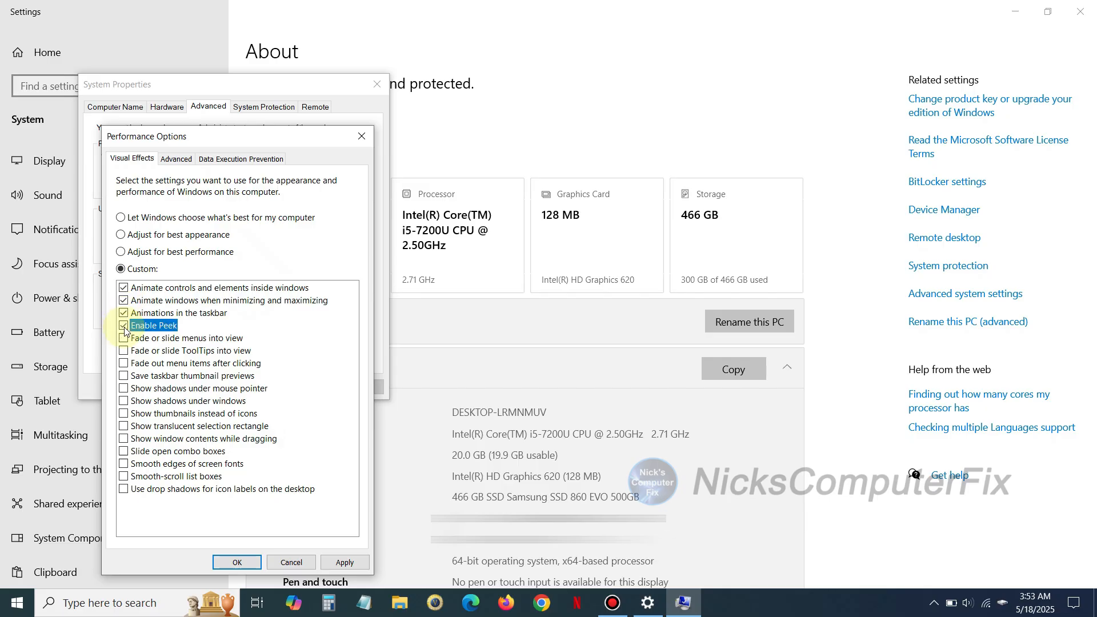
pyautogui.click(124, 324)
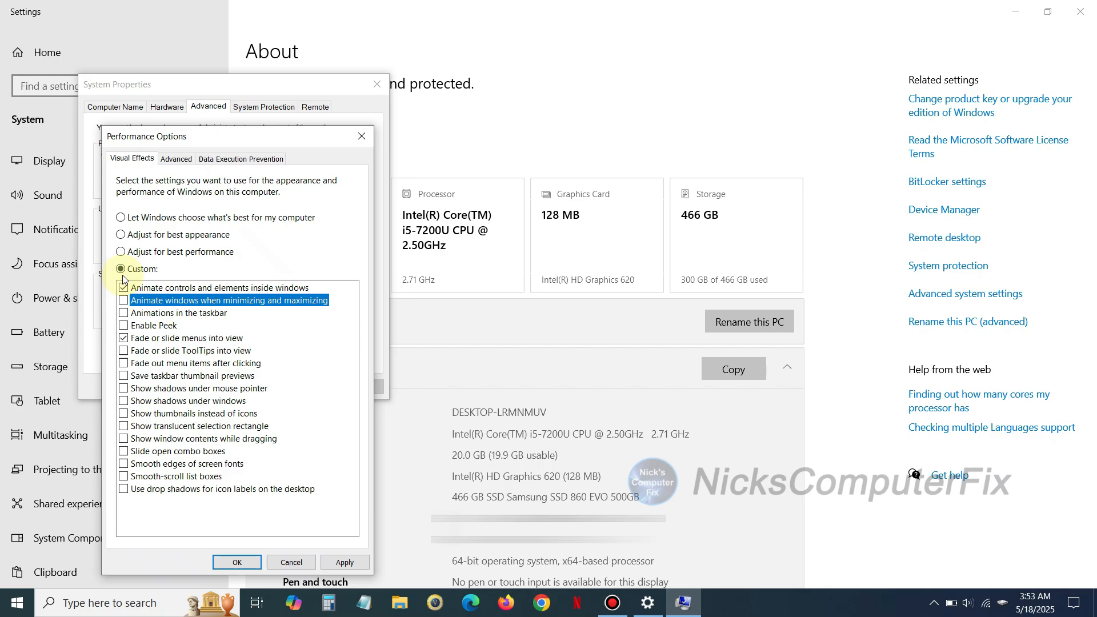
pyautogui.click(124, 287)
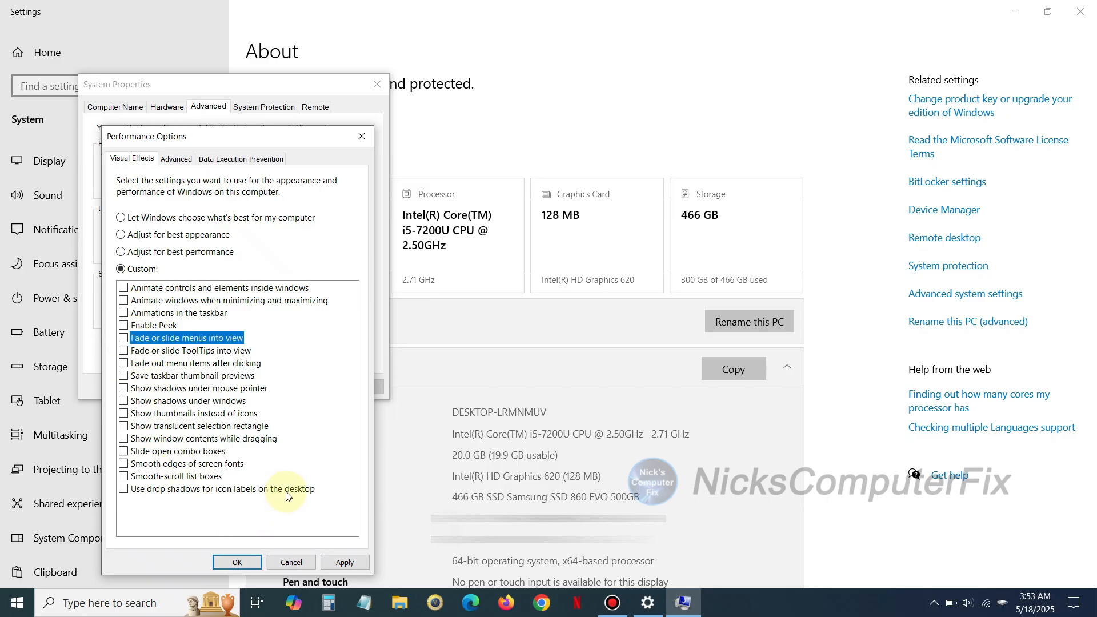
pyautogui.moveTo(274, 326)
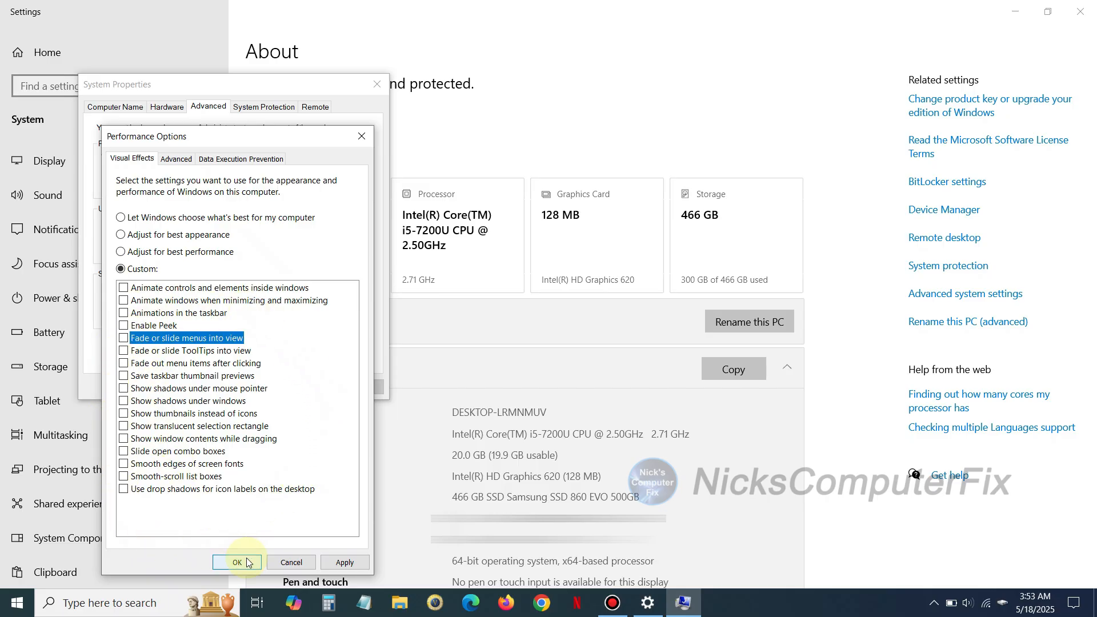
pyautogui.click(236, 561)
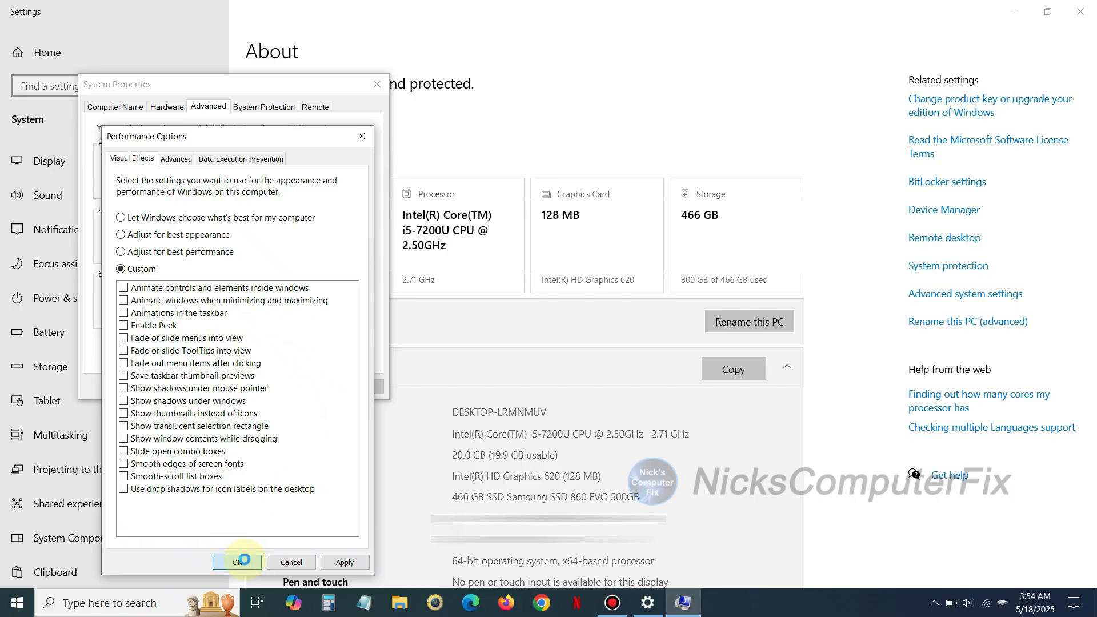
pyautogui.click(236, 562)
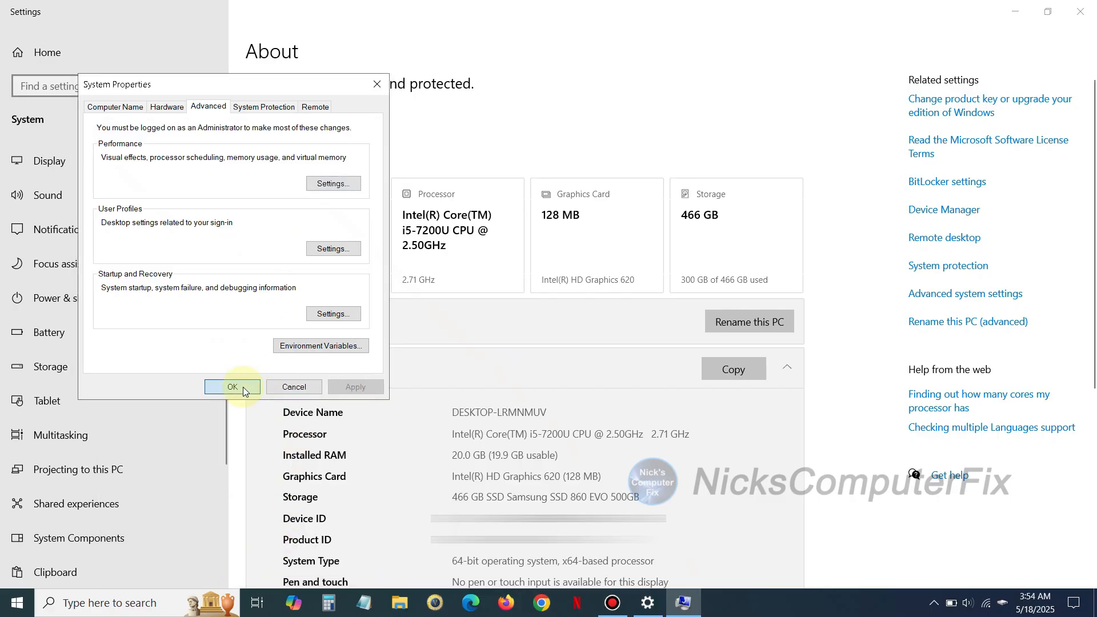
pyautogui.click(232, 386)
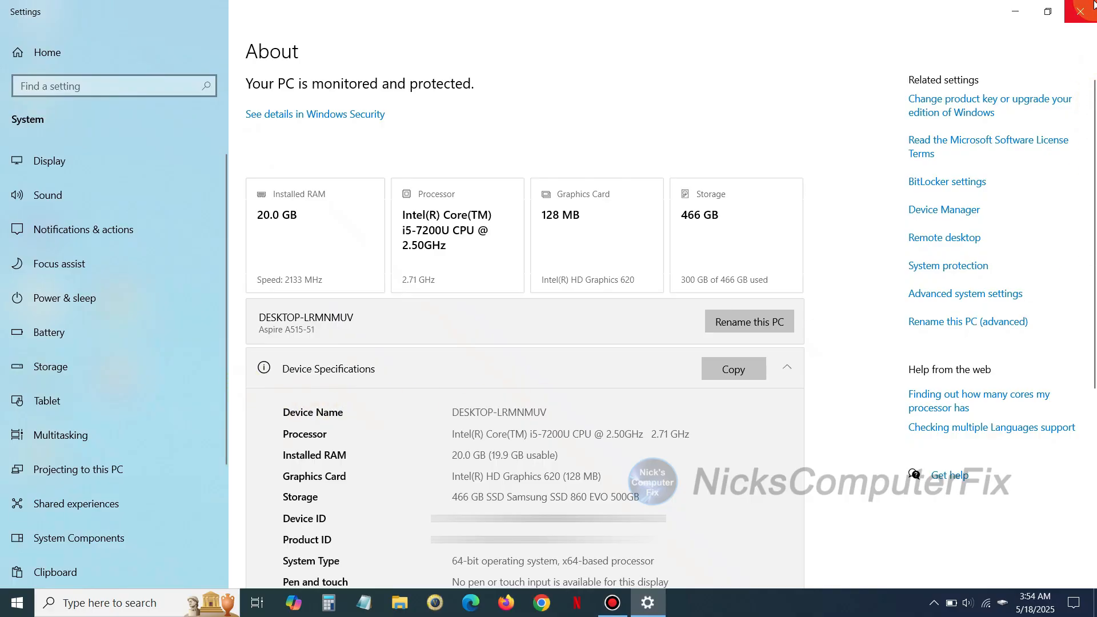
# Close Settings and launch msconfig from the Run dialog.
pyautogui.click(1079, 10)
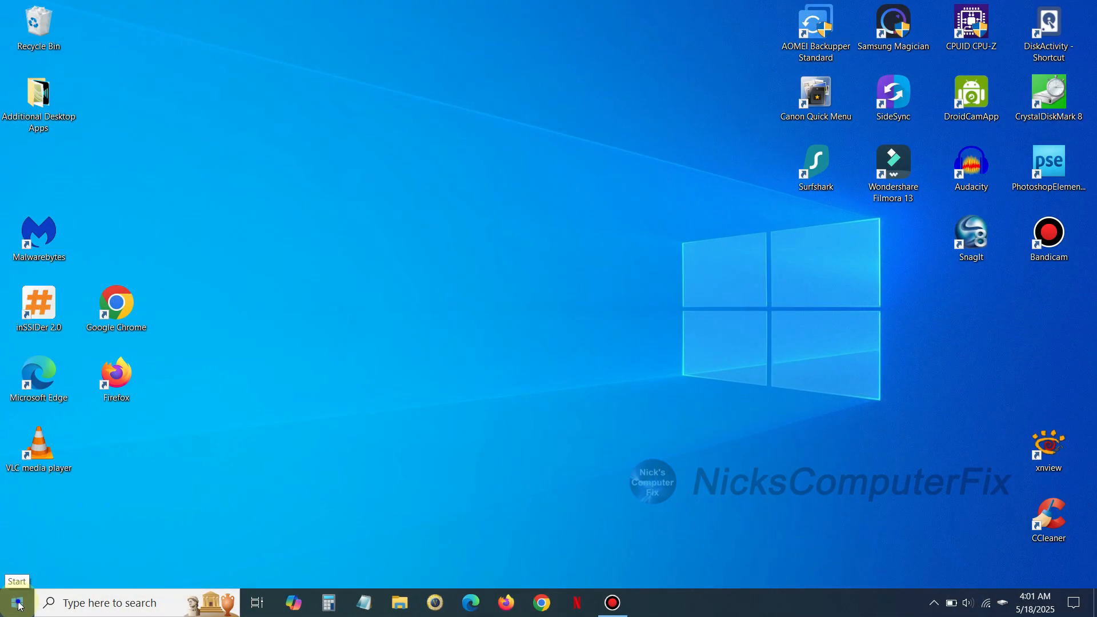
pyautogui.rightClick(16, 602)
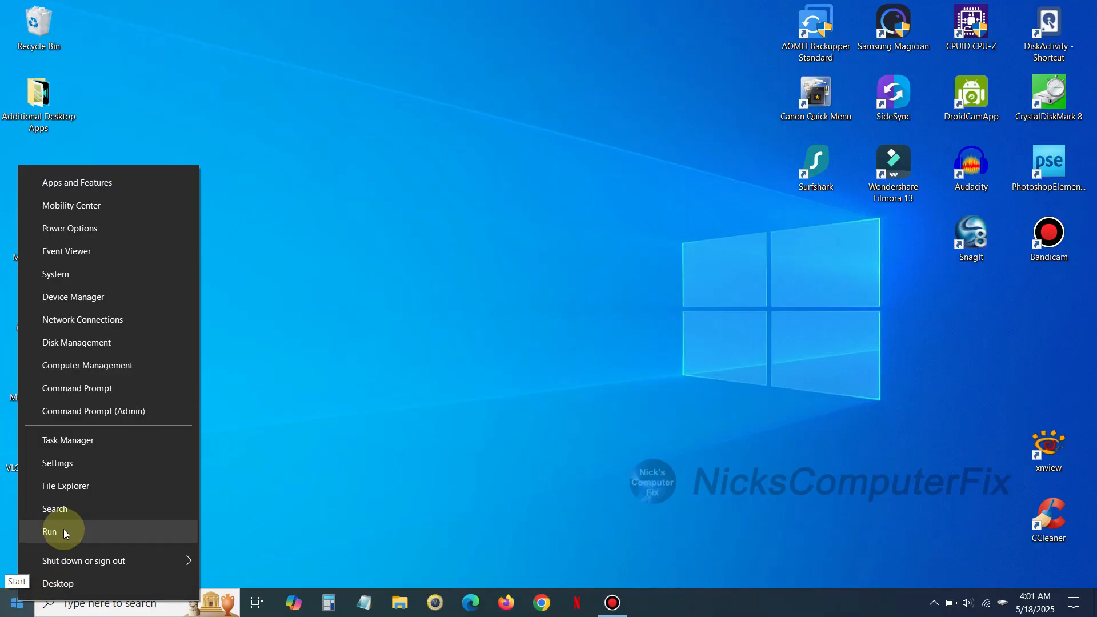
pyautogui.click(49, 532)
pyautogui.write('msconfig')
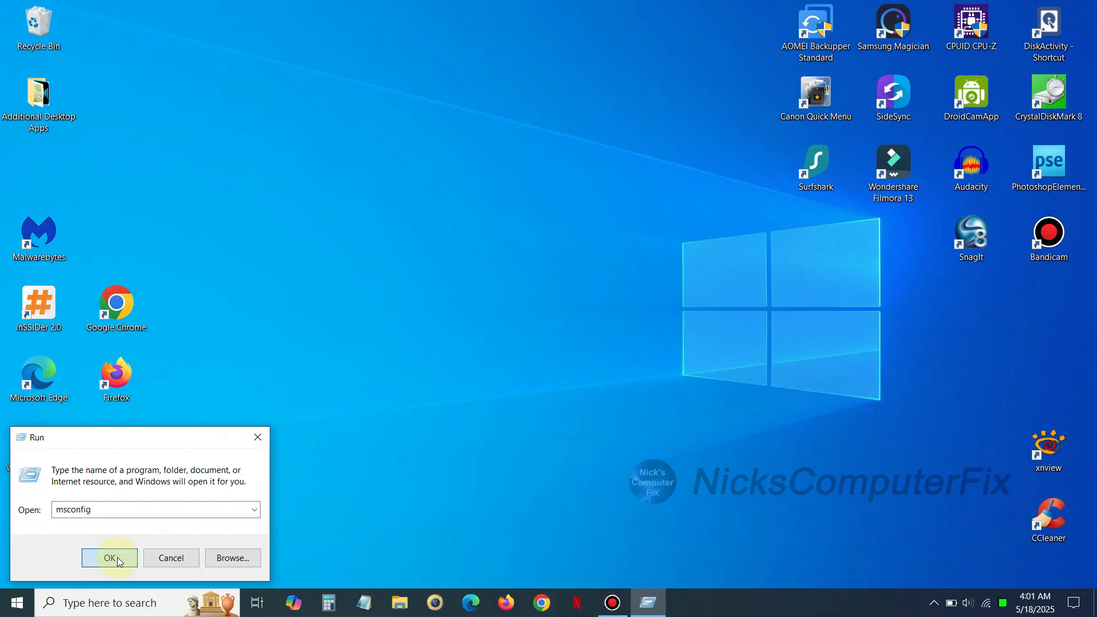
pyautogui.click(109, 558)
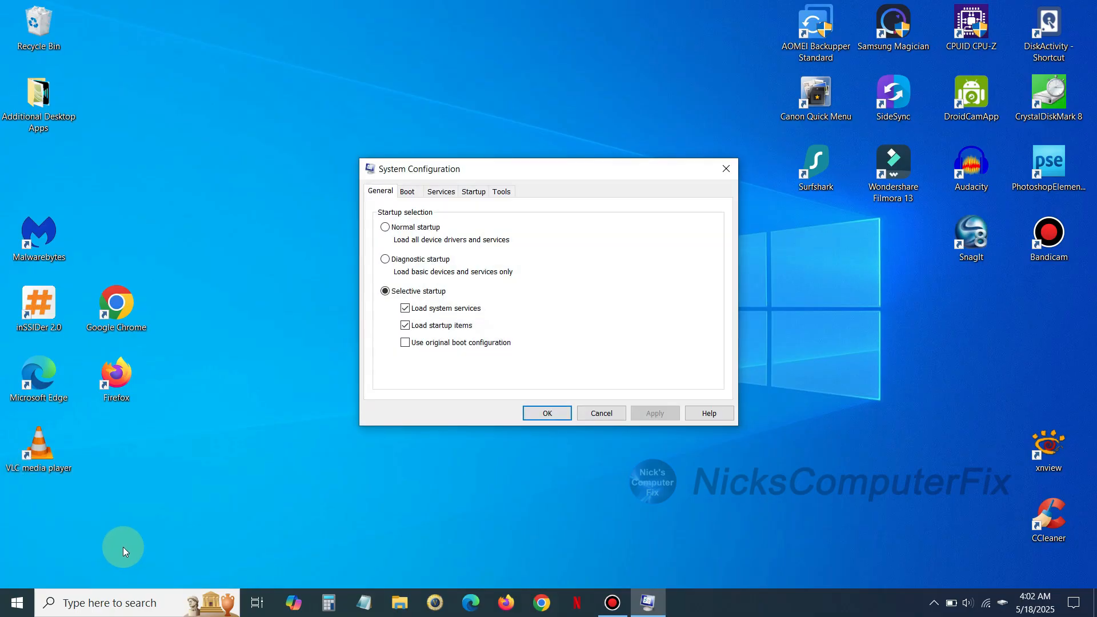
pyautogui.moveTo(245, 545)
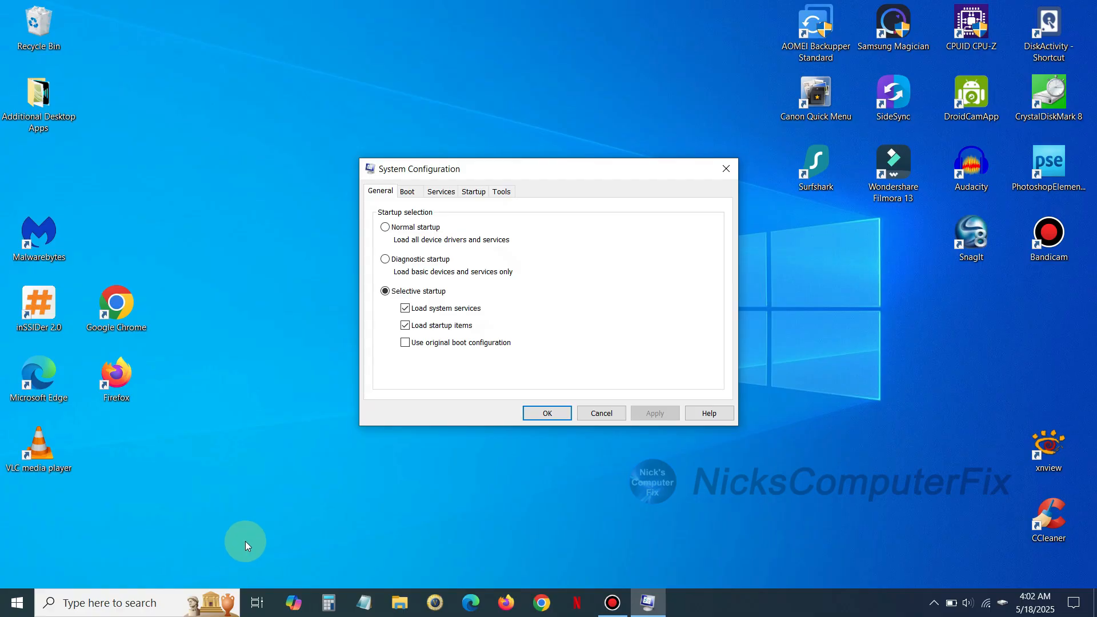
pyautogui.moveTo(446, 176)
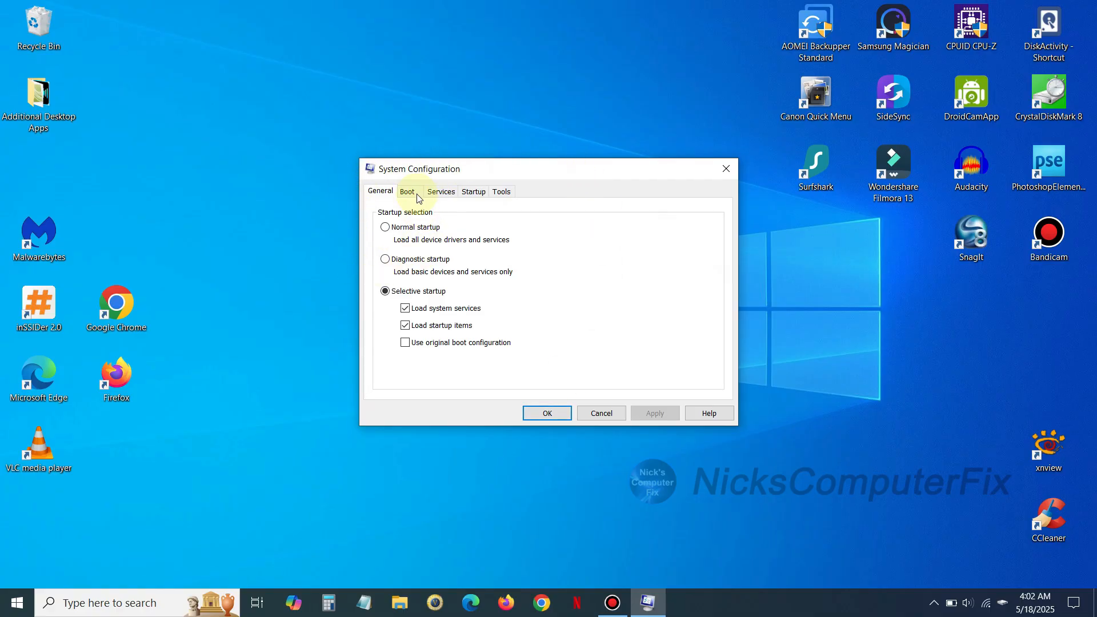
# On the Boot tab, change the timeout from 30 to 6 seconds and apply it.
pyautogui.click(408, 191)
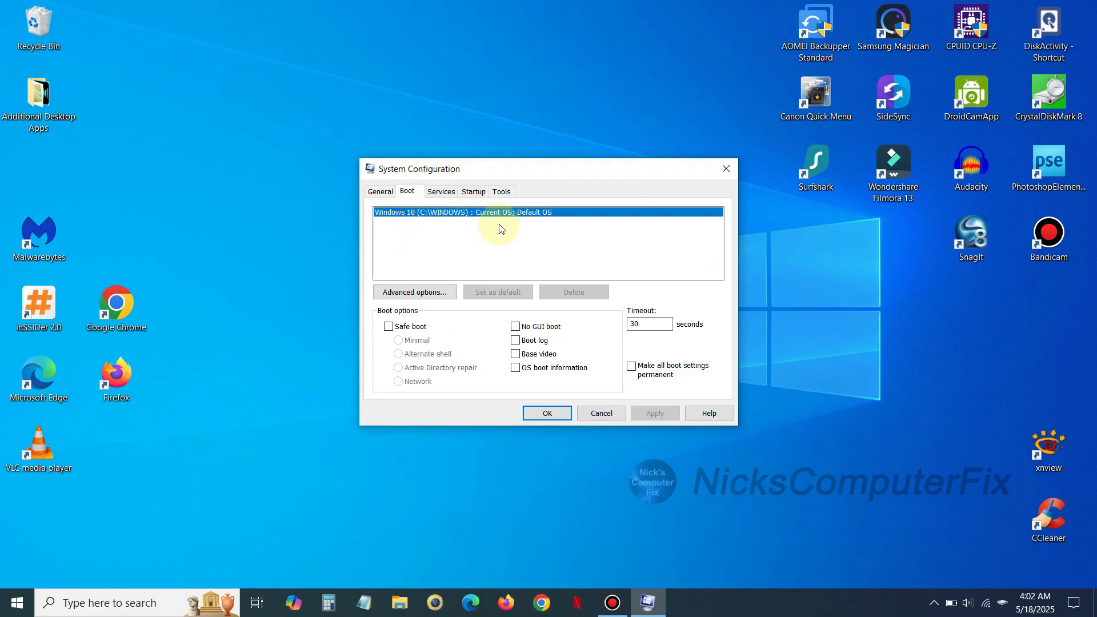
pyautogui.moveTo(496, 219)
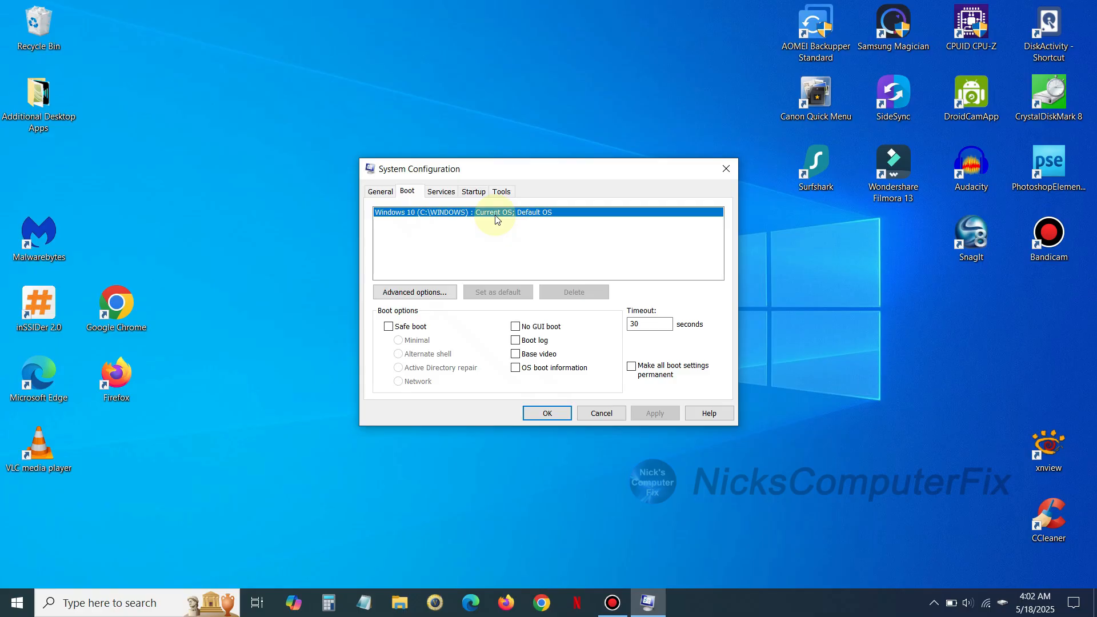
pyautogui.moveTo(552, 322)
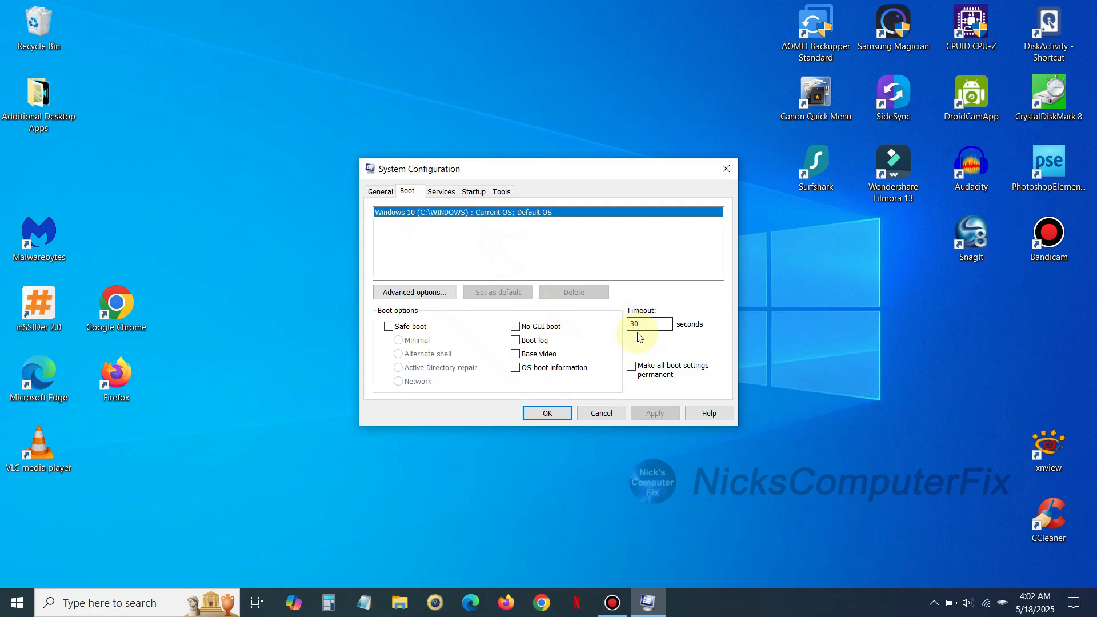
pyautogui.click(648, 324)
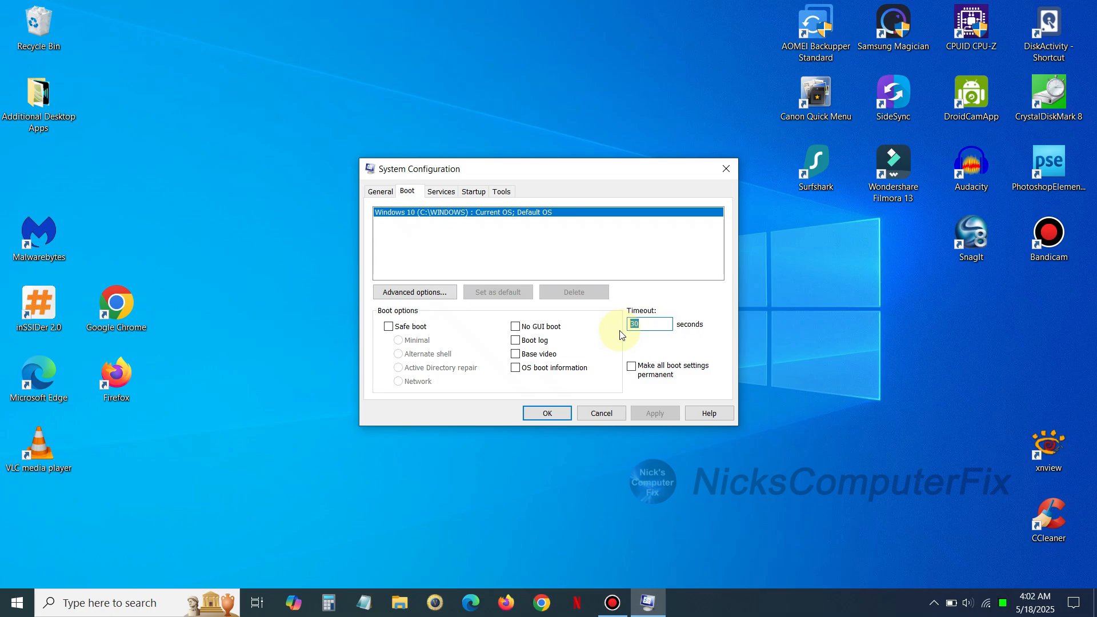
pyautogui.write('6')
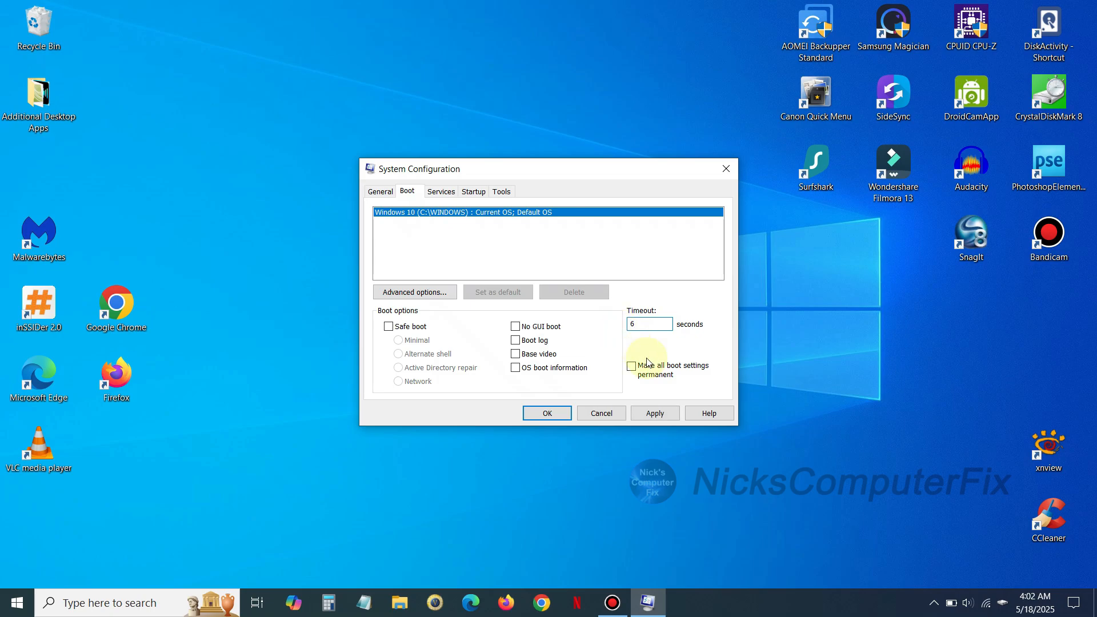
pyautogui.moveTo(688, 379)
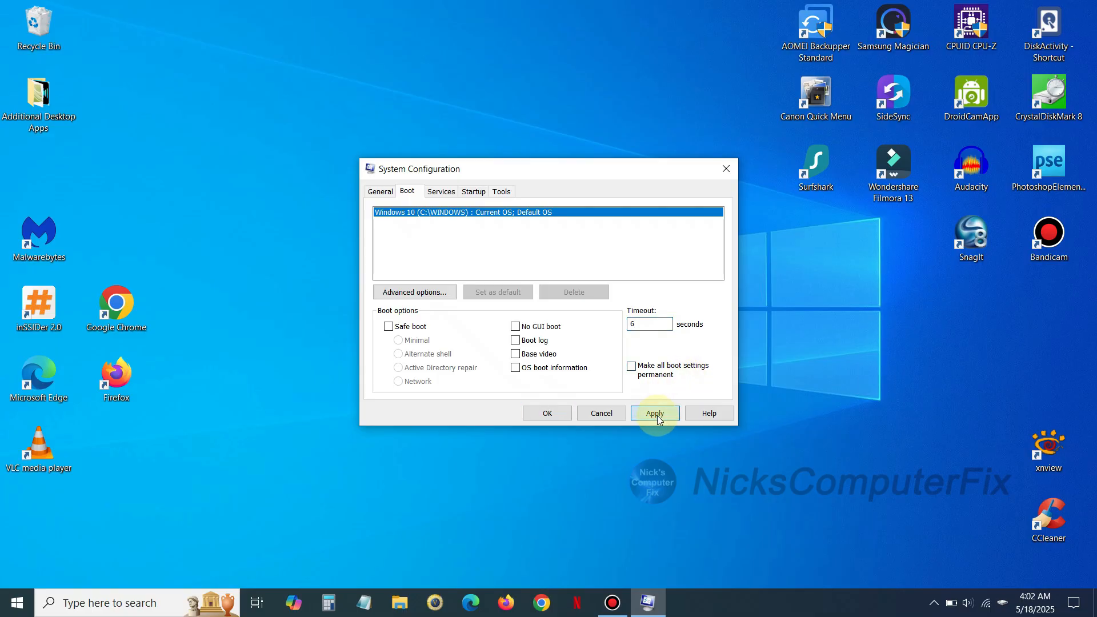
pyautogui.click(654, 413)
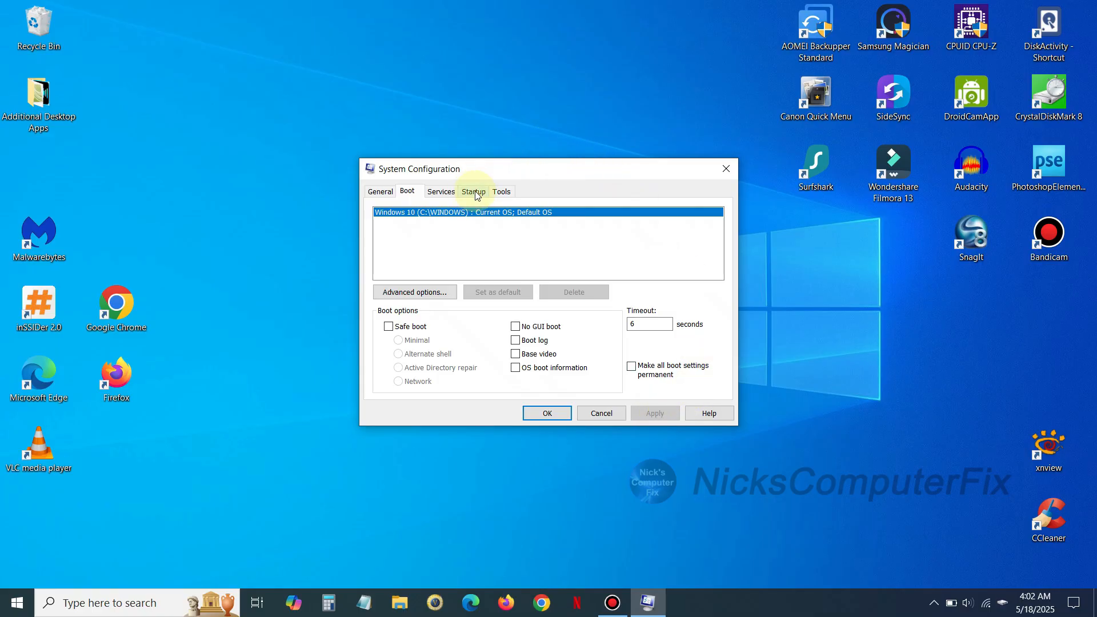
# Go from System Configuration's Startup tab to Task Manager's startup apps list.
pyautogui.click(473, 190)
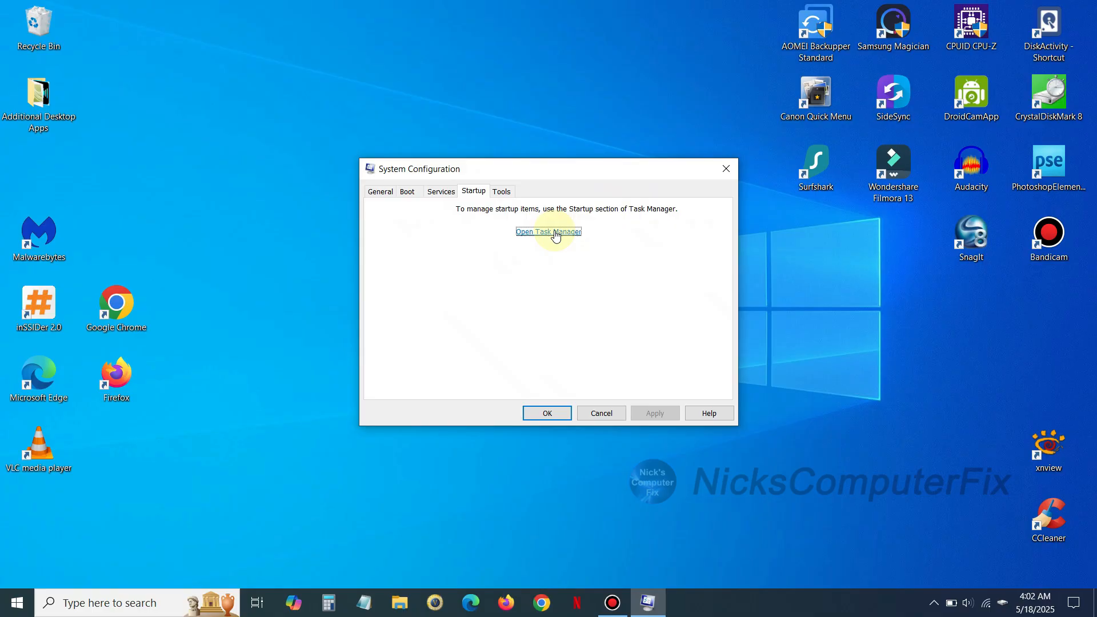
pyautogui.click(548, 231)
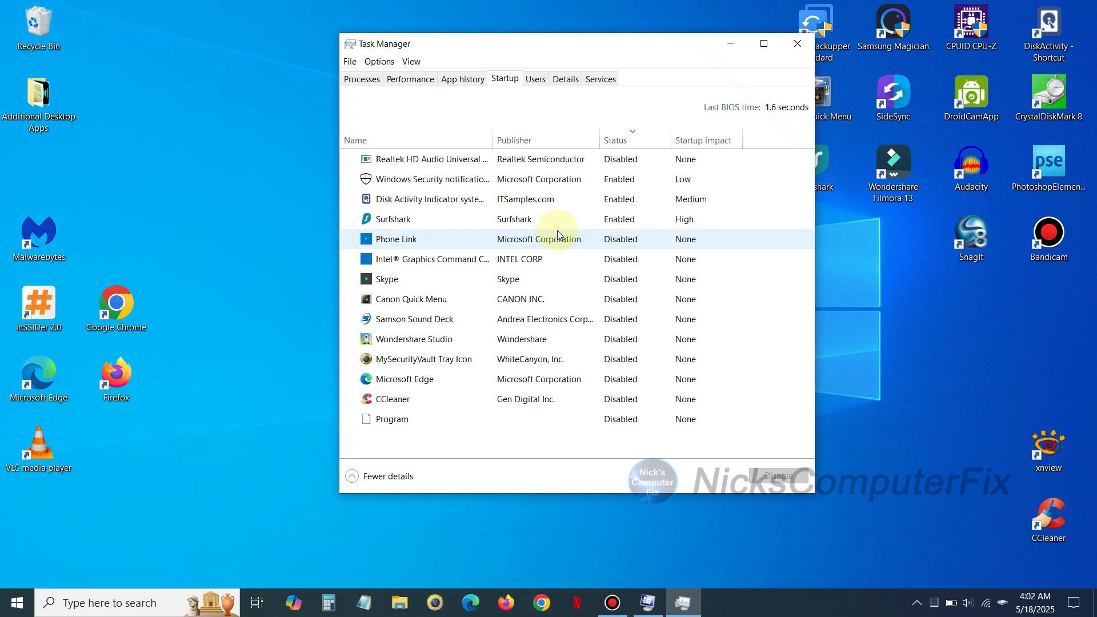
# Sort the startup apps by Status with enabled apps listed first.
pyautogui.click(489, 218)
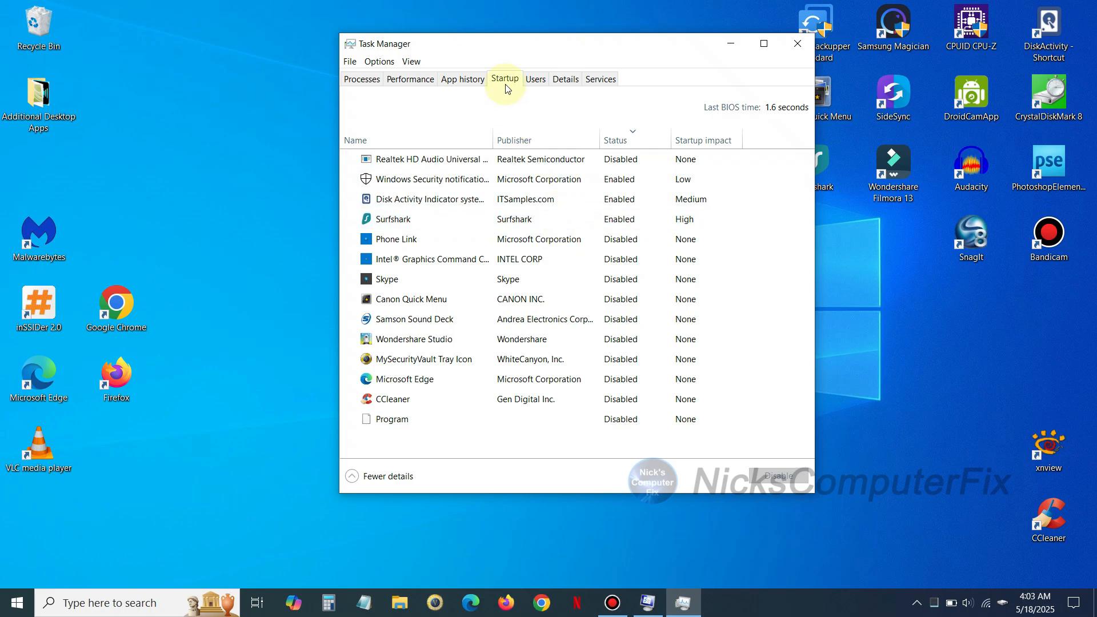
pyautogui.moveTo(515, 129)
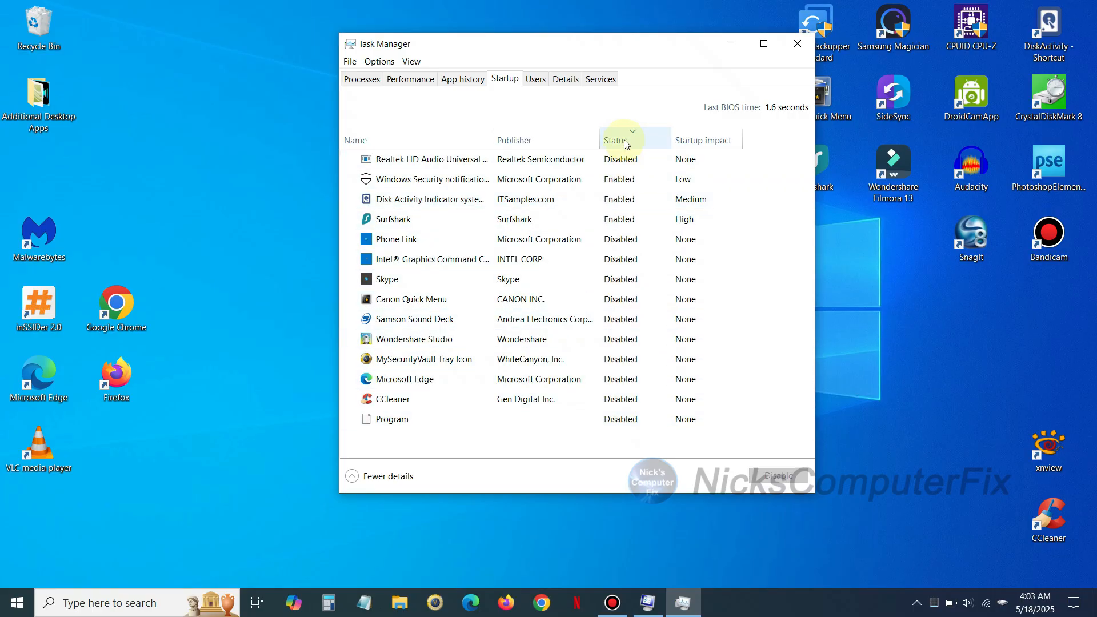
pyautogui.click(616, 140)
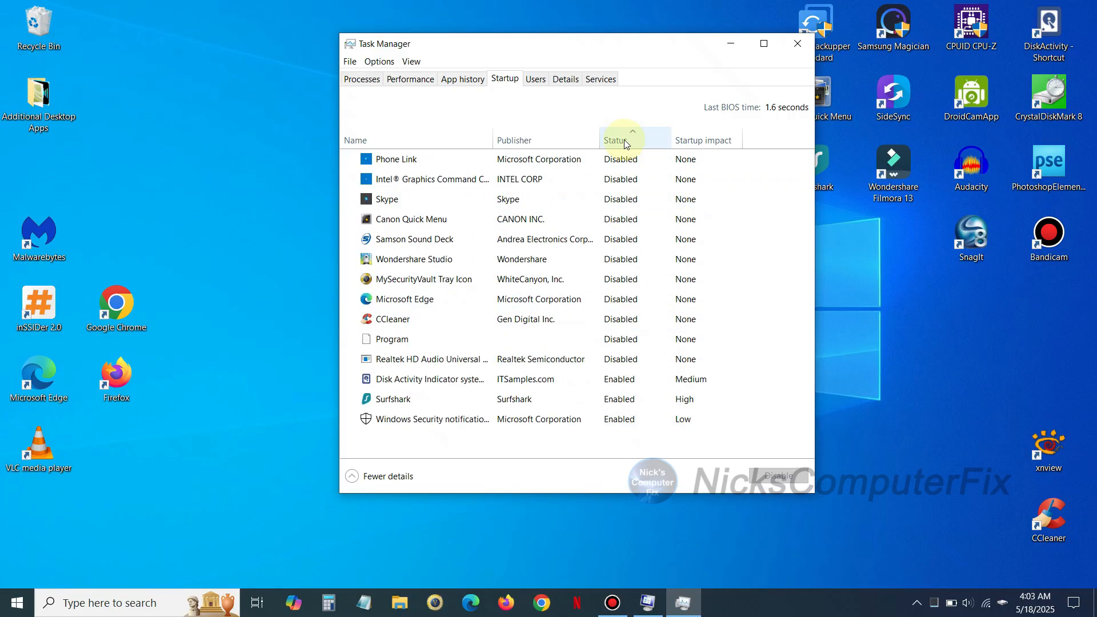
pyautogui.click(617, 140)
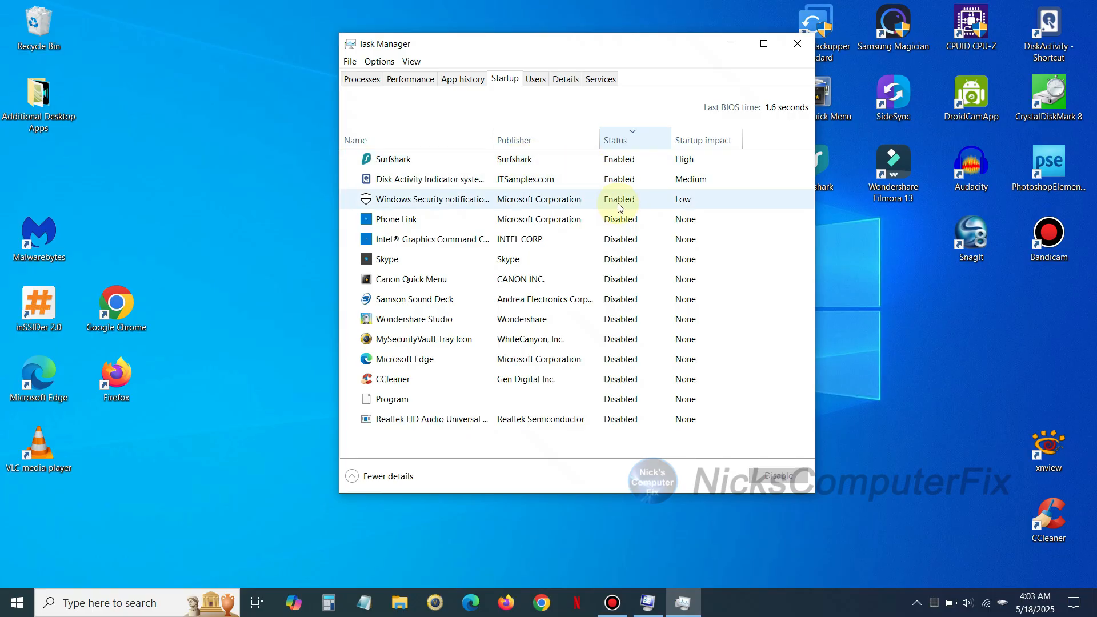
# Enable Intel Graphics Command Center at startup, then disable it again.
pyautogui.click(434, 238)
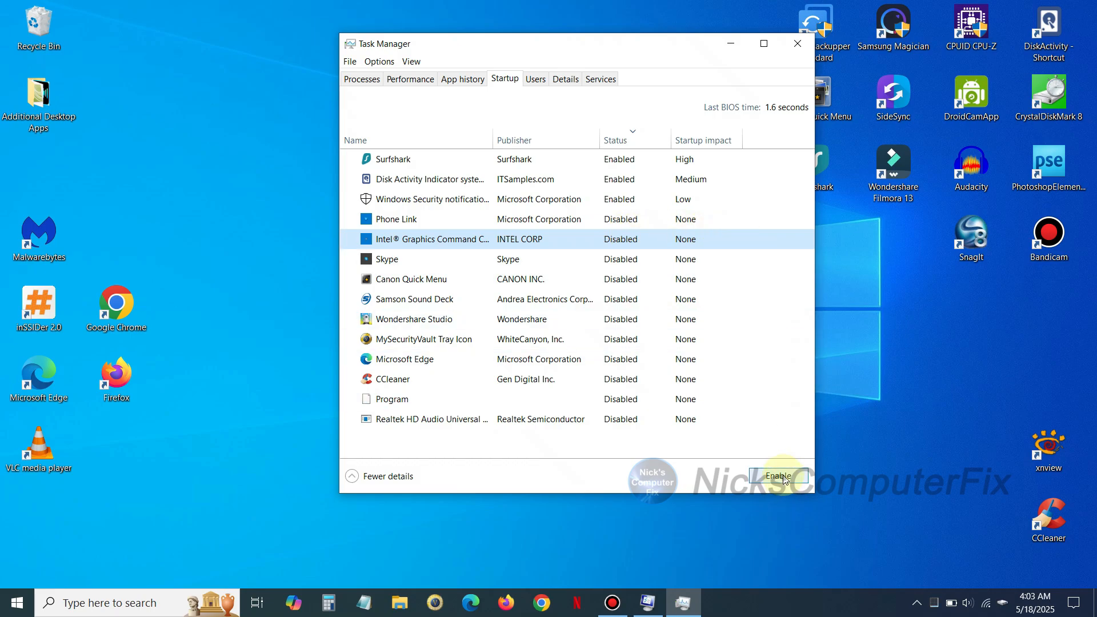
pyautogui.click(778, 476)
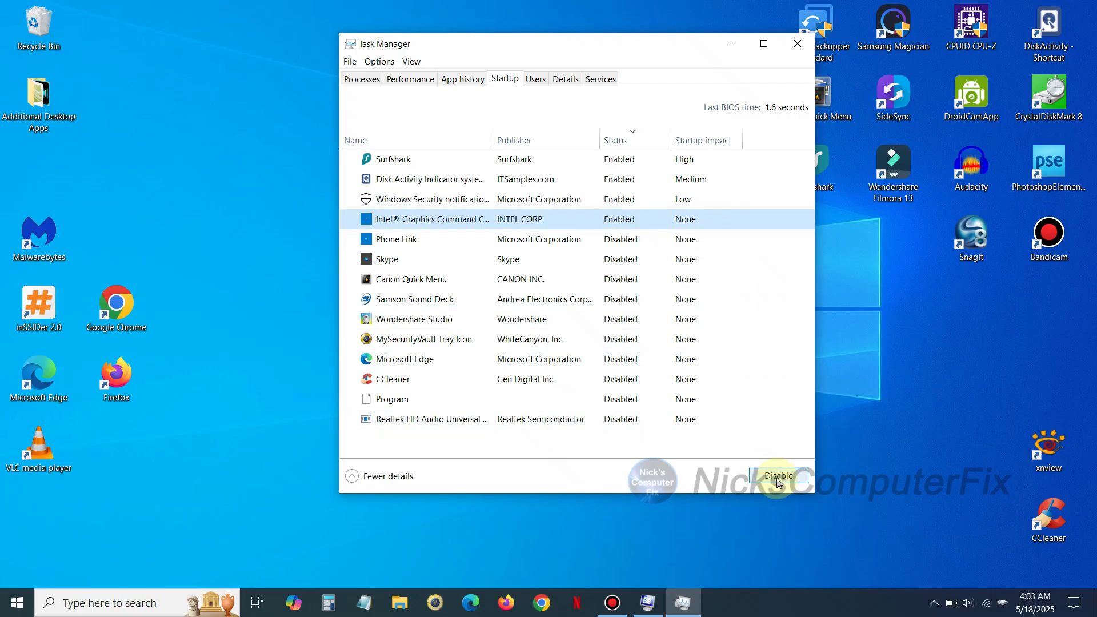
pyautogui.click(776, 476)
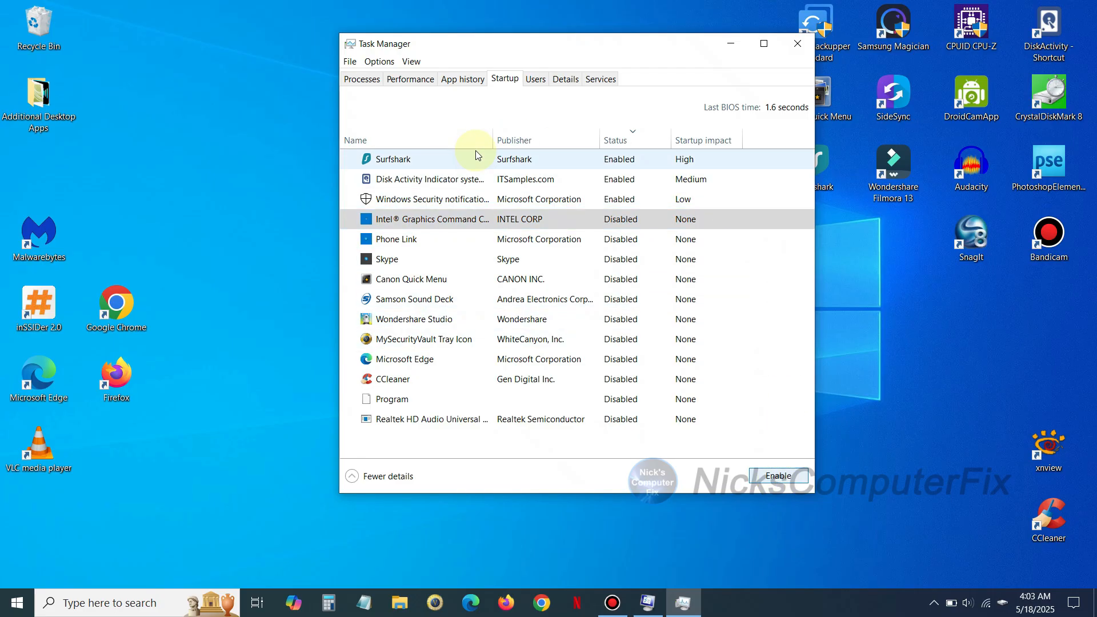
pyautogui.moveTo(591, 168)
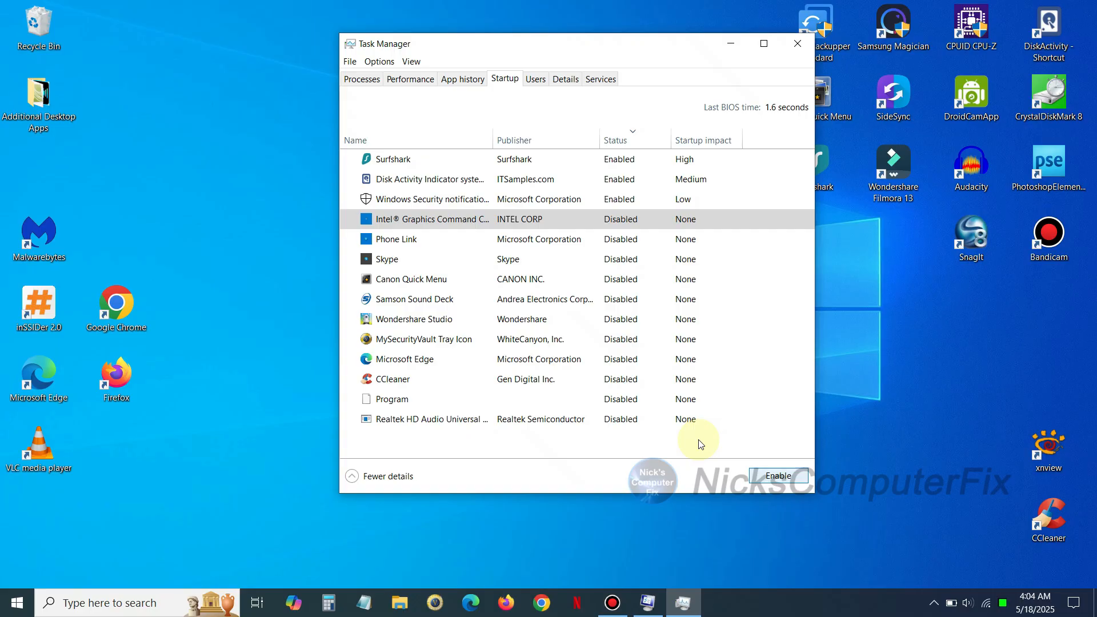
pyautogui.moveTo(448, 204)
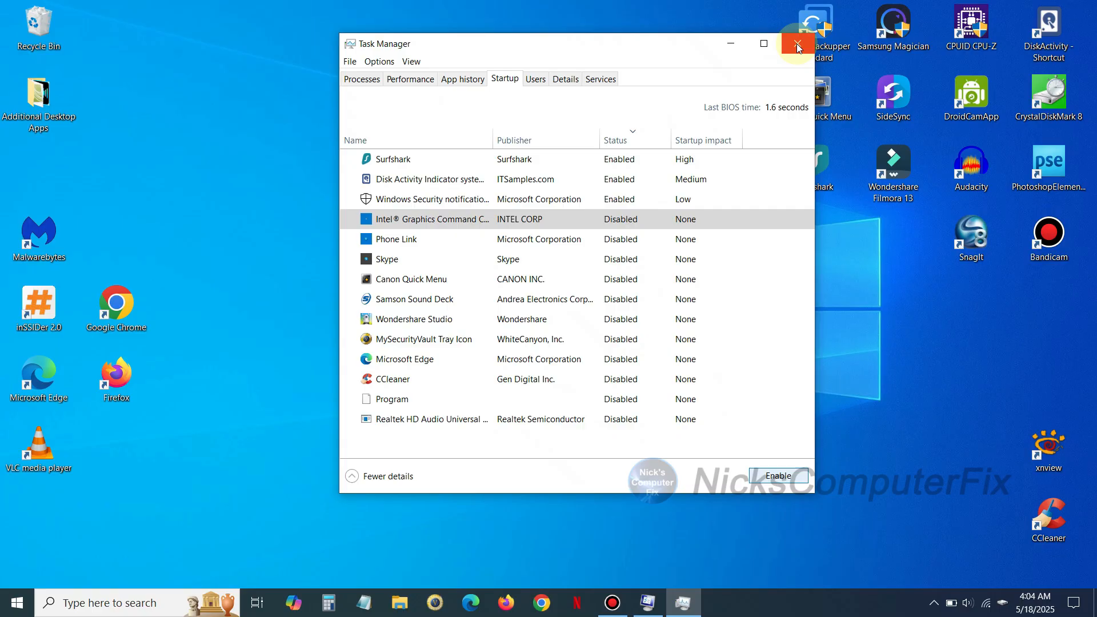
# Close Task Manager, confirm System Configuration with OK, and exit without restarting.
pyautogui.click(796, 43)
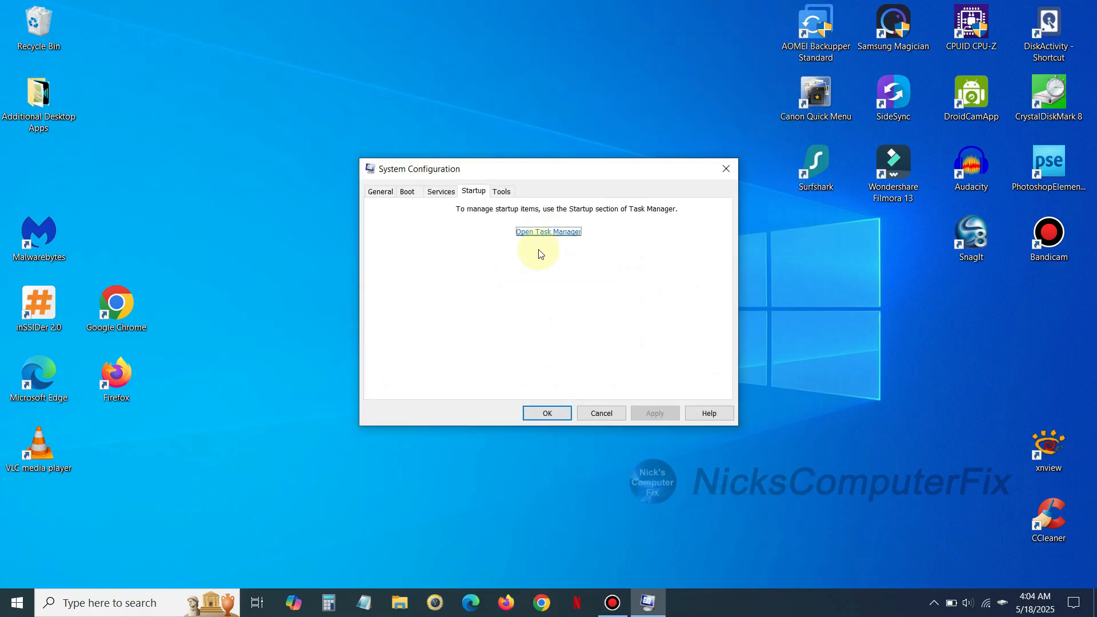
pyautogui.click(546, 412)
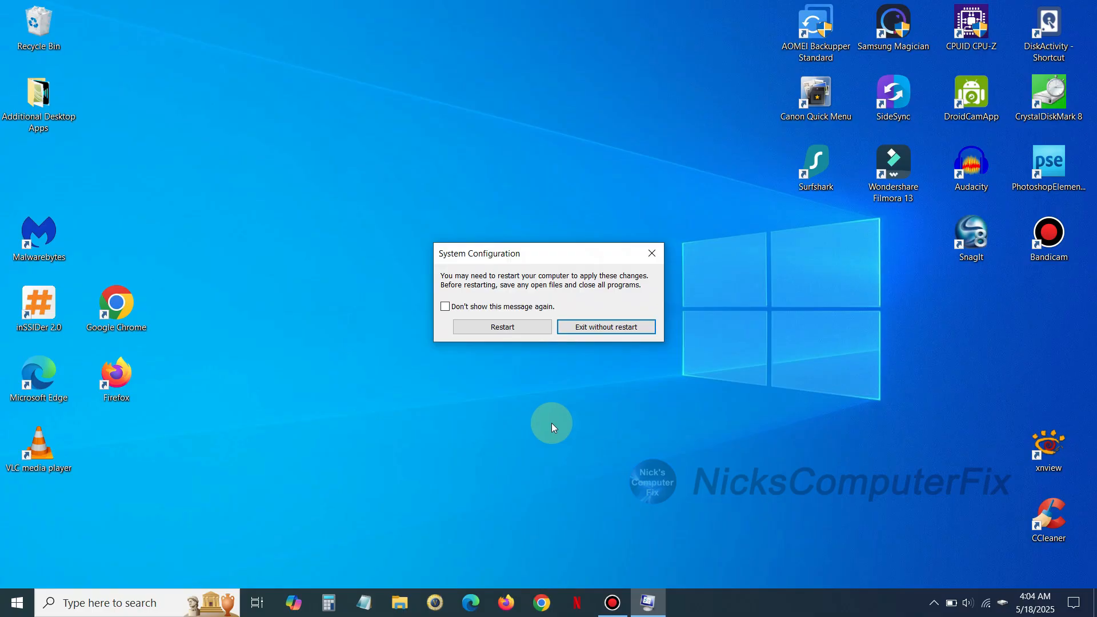
pyautogui.moveTo(533, 290)
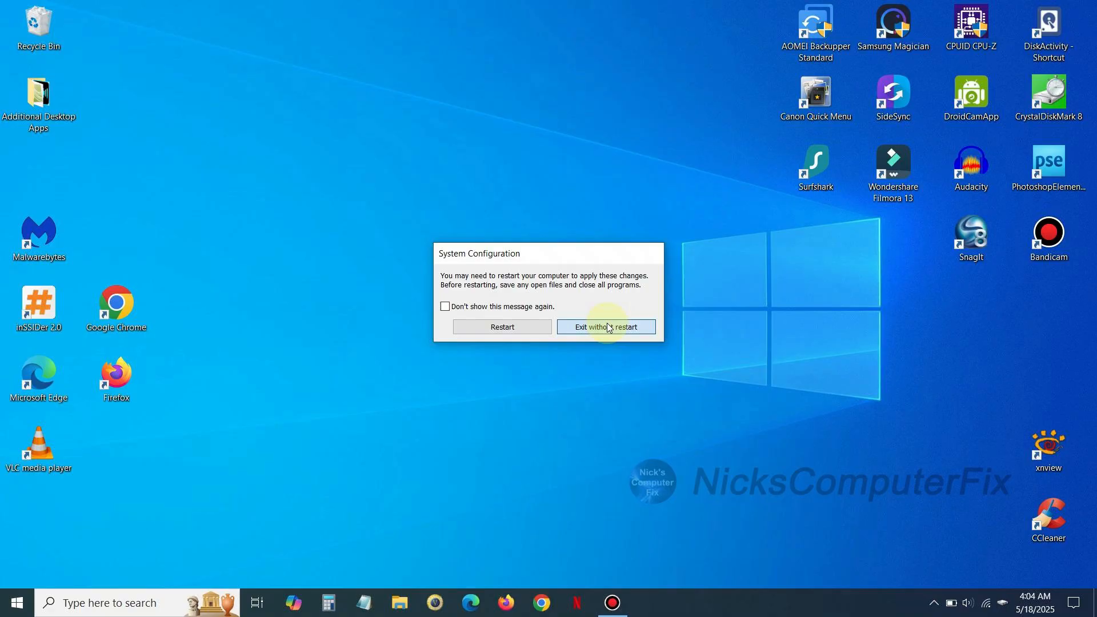
pyautogui.click(605, 327)
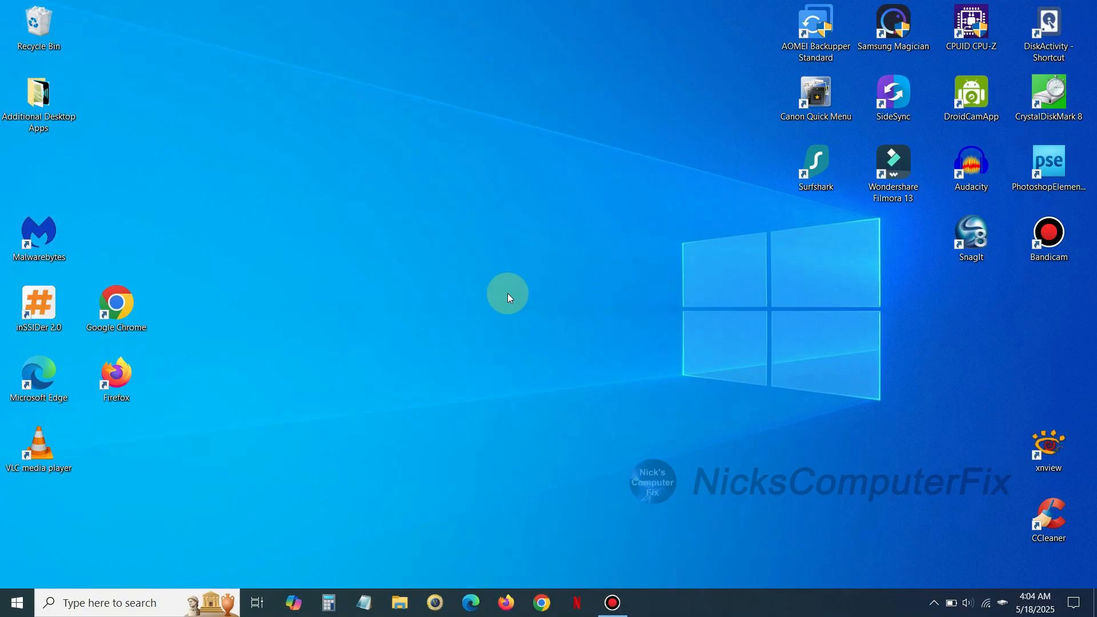